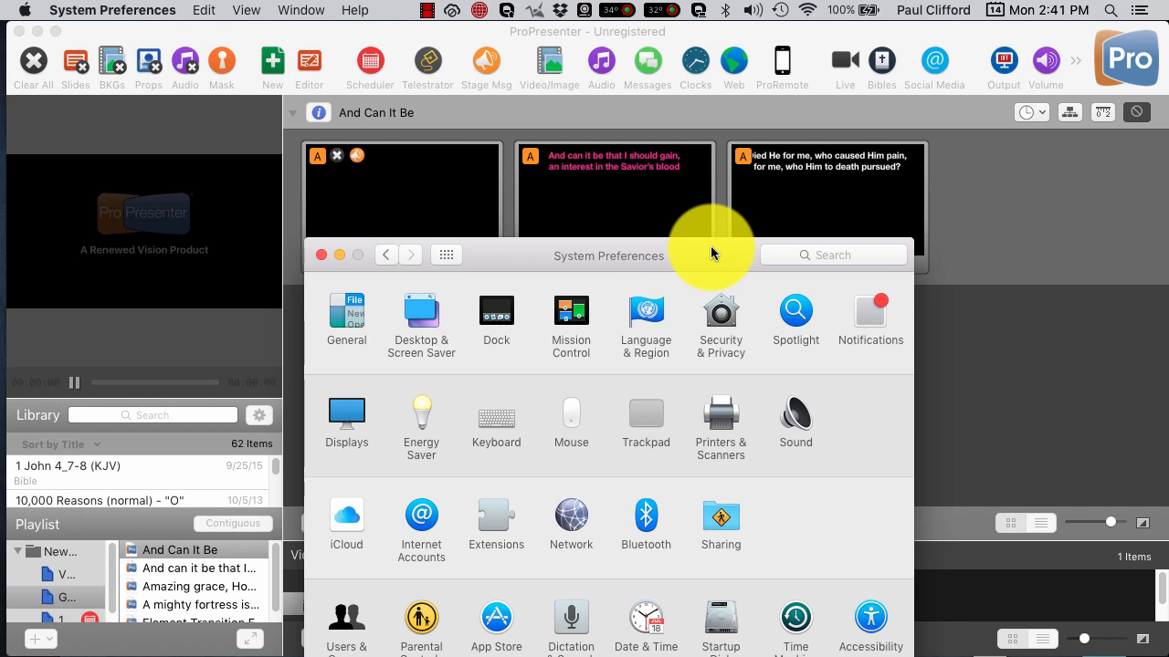
{"action": "mouse_move", "coordinate": [370, 406]}
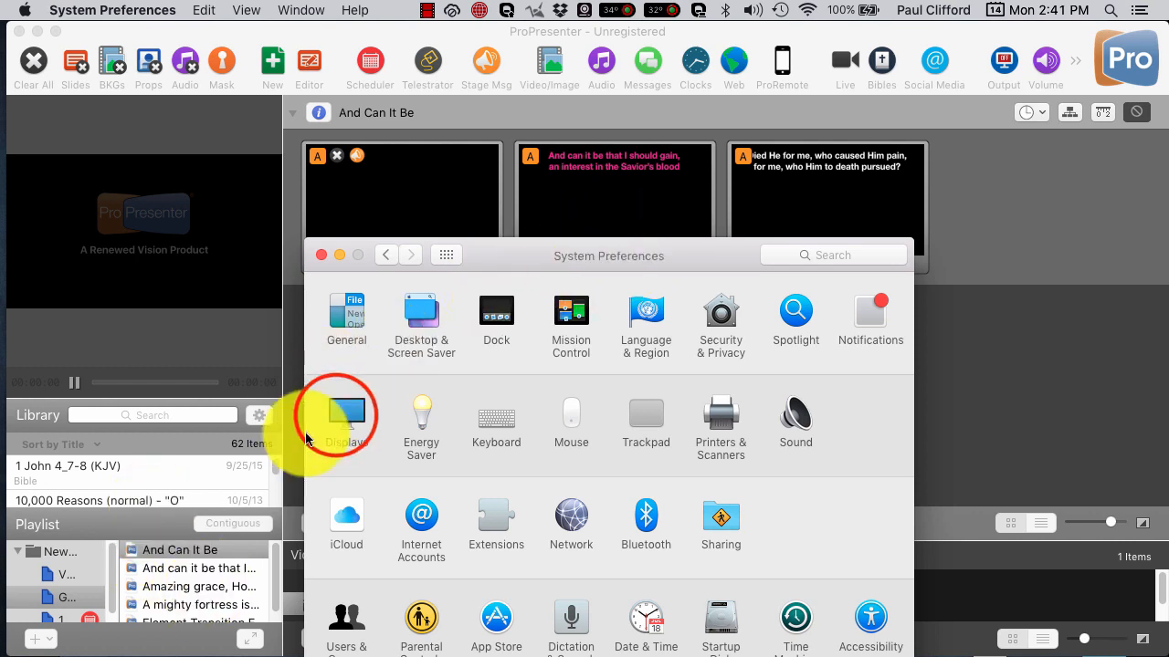
Step: Show the Displays arrangement view and try dragging a display below, then back beside the others
{"action": "left_click", "coordinate": [346, 413]}
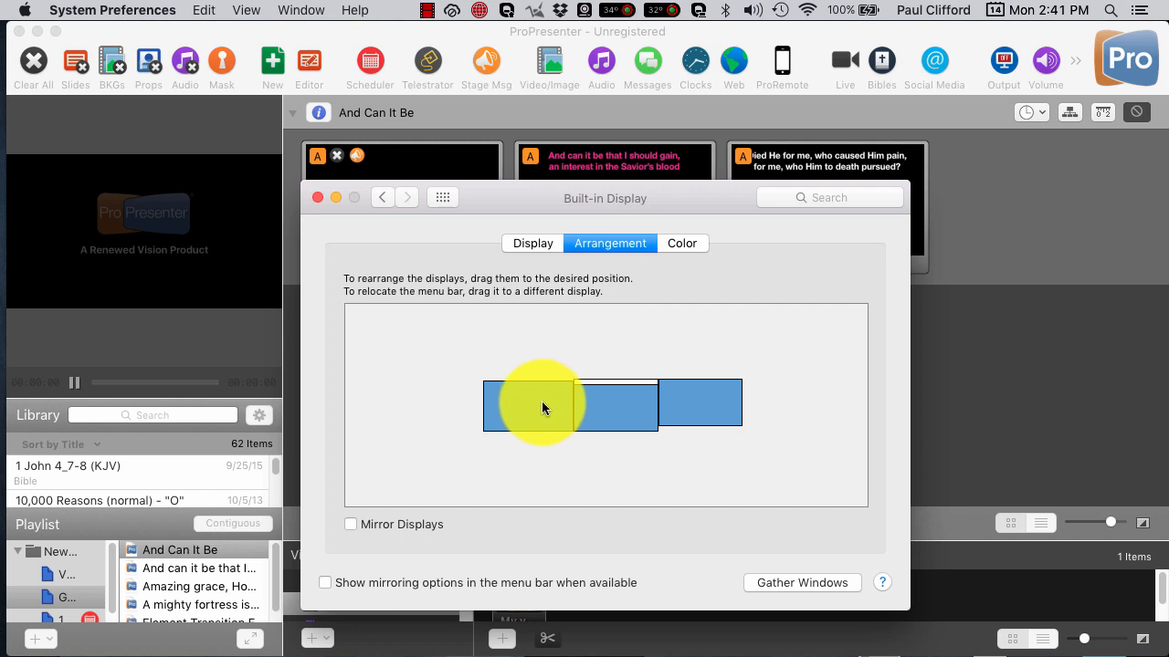
{"action": "left_click_drag", "start_coordinate": [543, 408], "coordinate": [600, 426]}
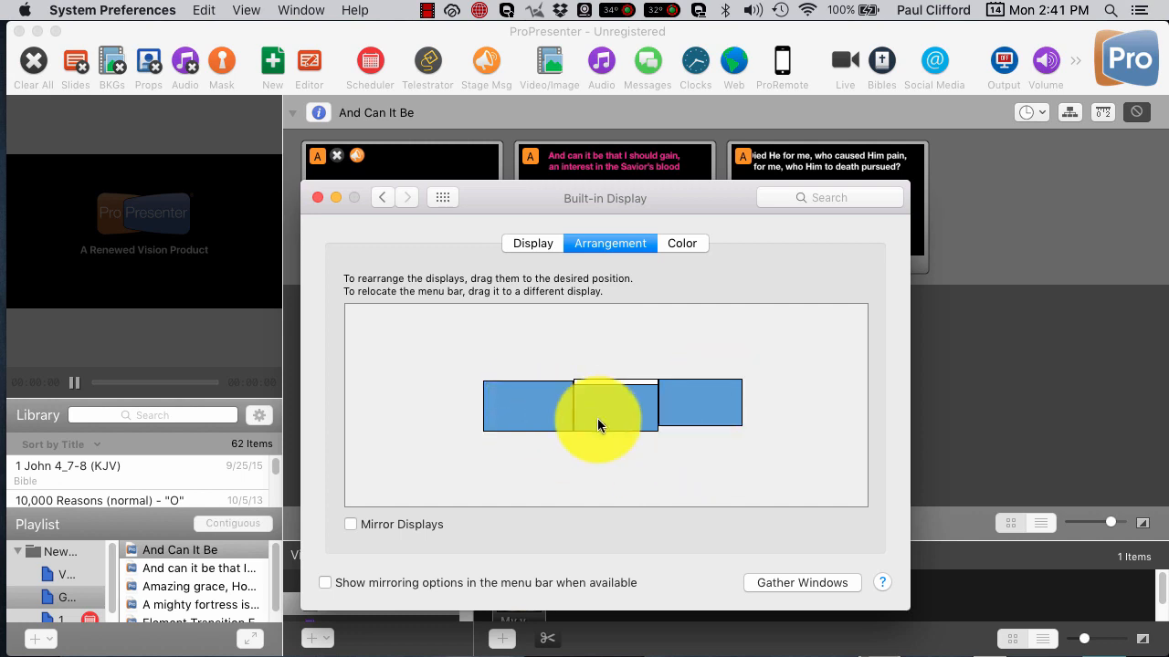
{"action": "left_click_drag", "start_coordinate": [601, 424], "coordinate": [662, 456]}
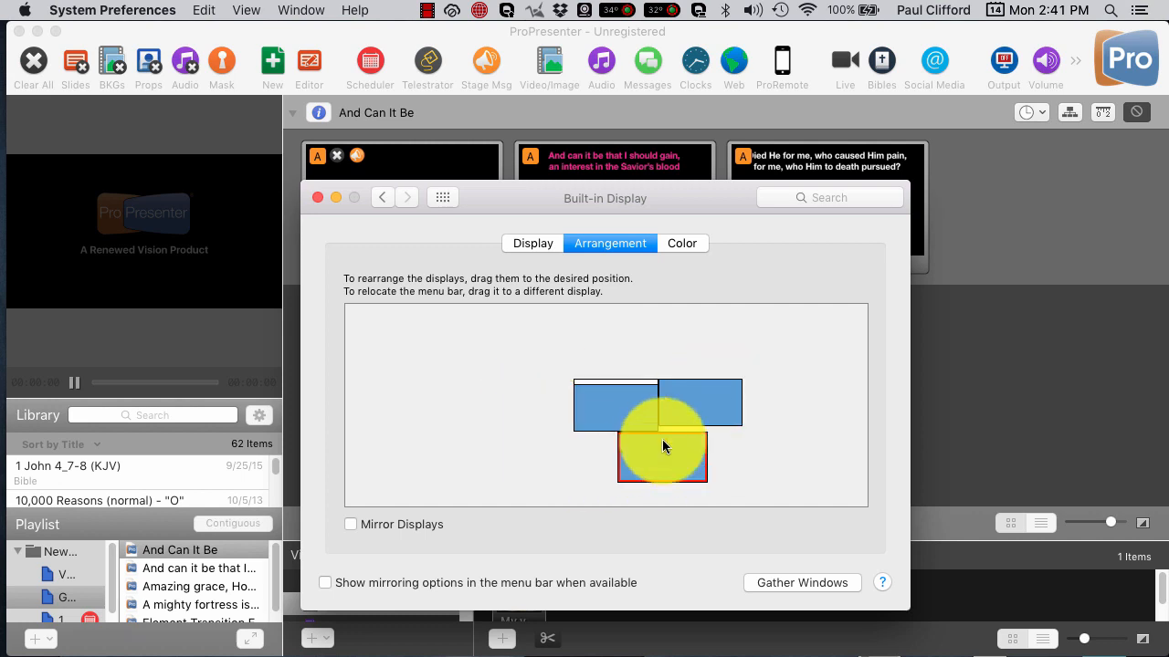
{"action": "left_click_drag", "start_coordinate": [662, 457], "coordinate": [685, 411]}
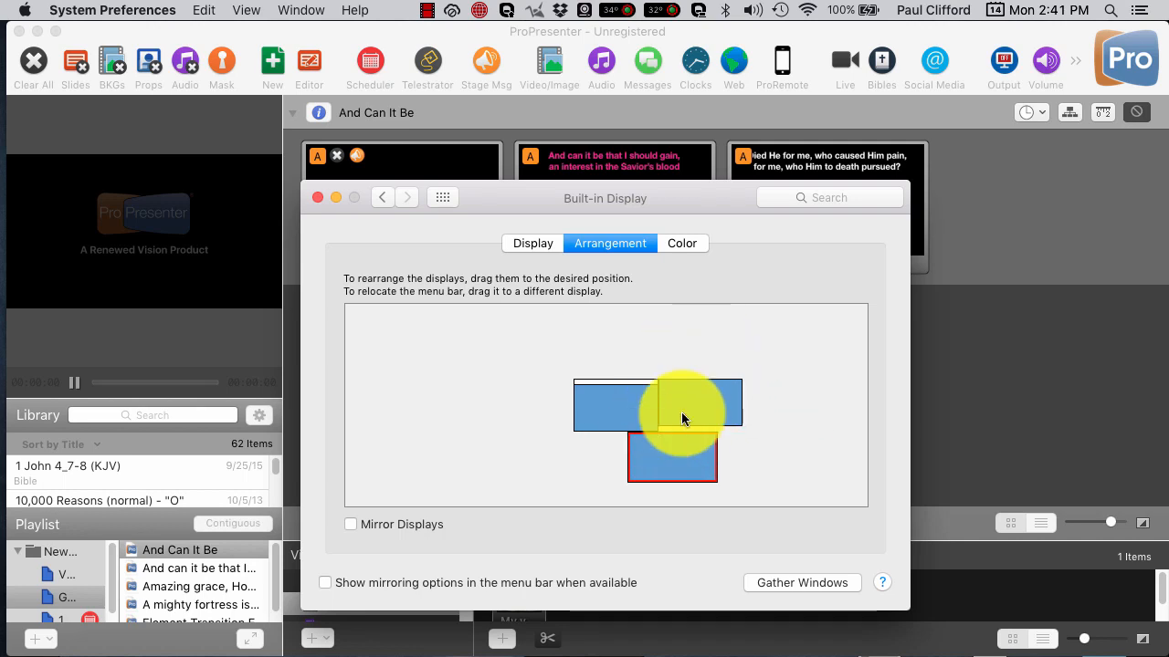
{"action": "left_click_drag", "start_coordinate": [673, 456], "coordinate": [527, 423]}
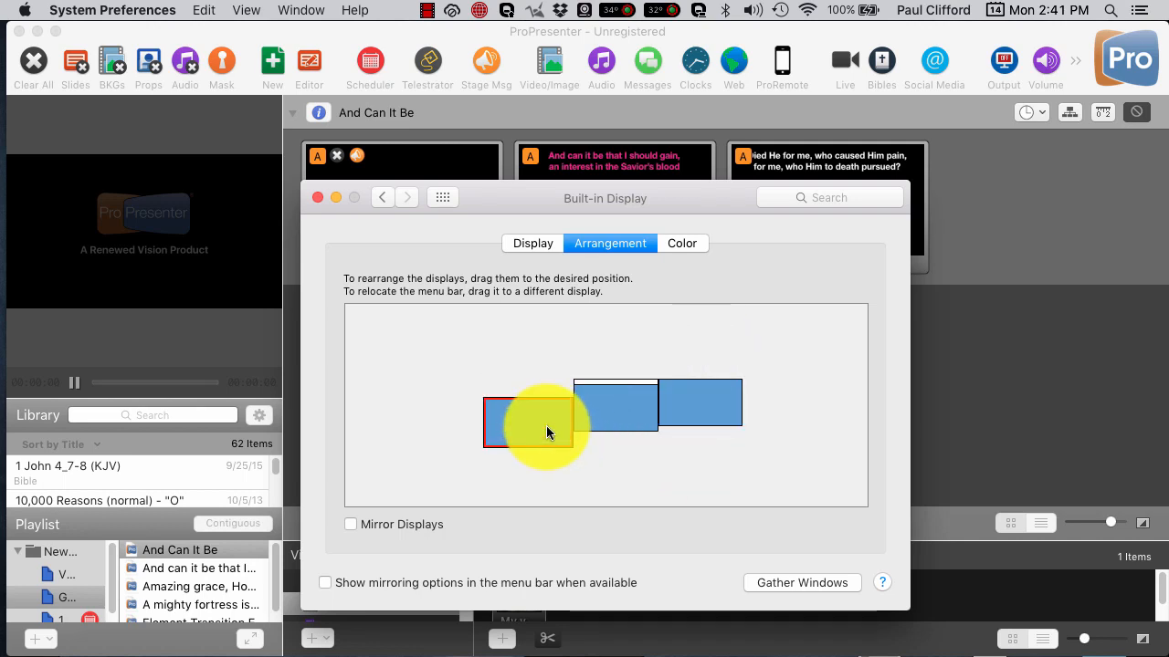
{"action": "left_click_drag", "start_coordinate": [528, 423], "coordinate": [559, 401]}
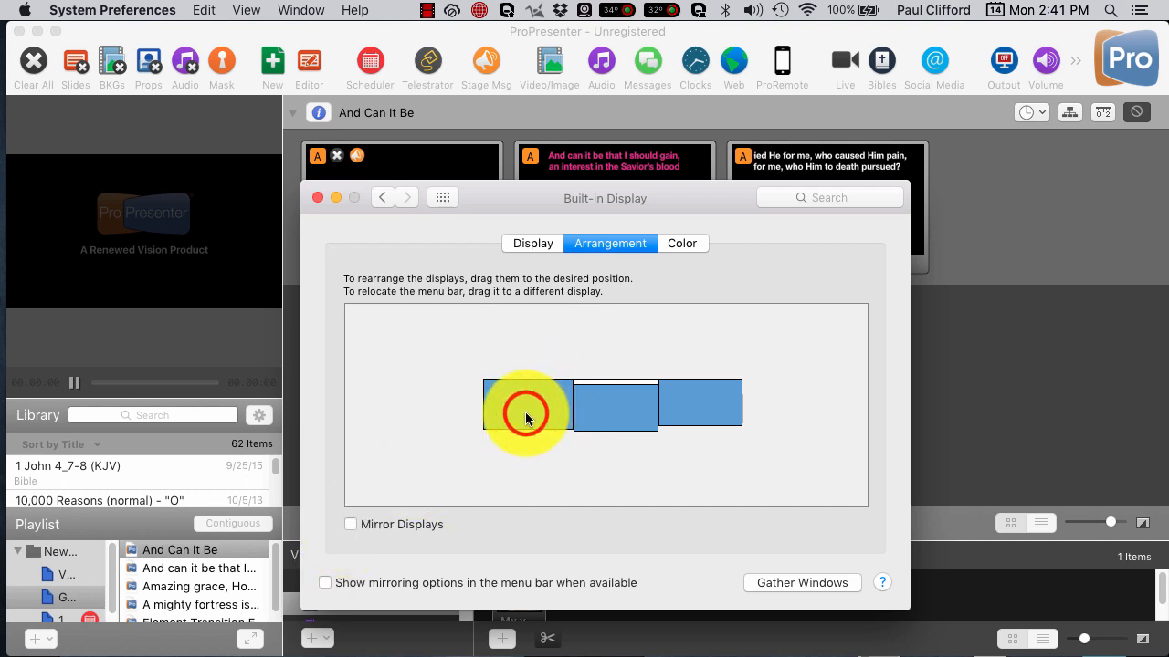
Step: Line the three displays up side by side in one row with the main display in the middle
{"action": "left_click", "coordinate": [526, 404]}
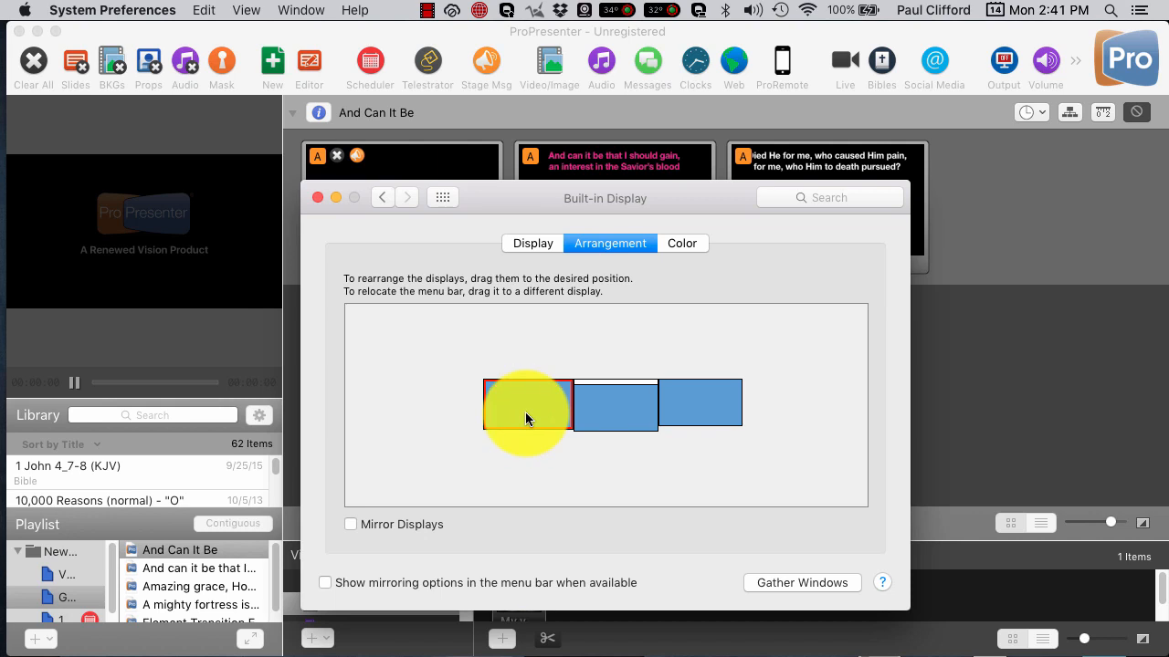
{"action": "left_click_drag", "start_coordinate": [526, 405], "coordinate": [700, 404]}
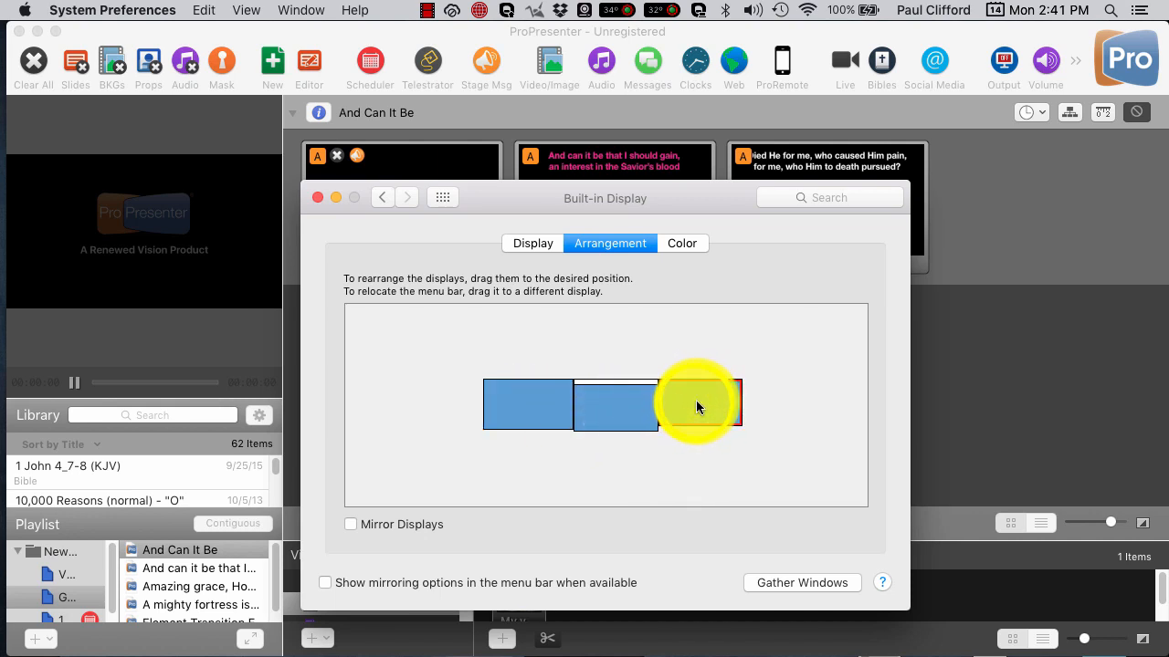
{"action": "left_click_drag", "start_coordinate": [698, 404], "coordinate": [516, 411]}
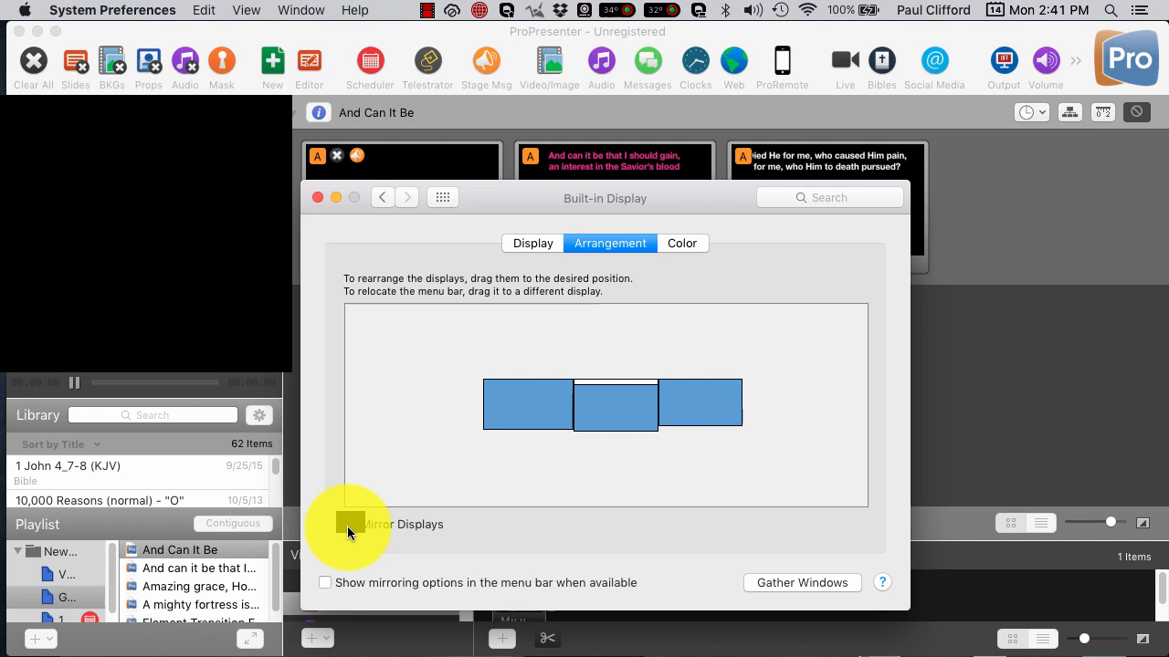
{"action": "mouse_move", "coordinate": [381, 506]}
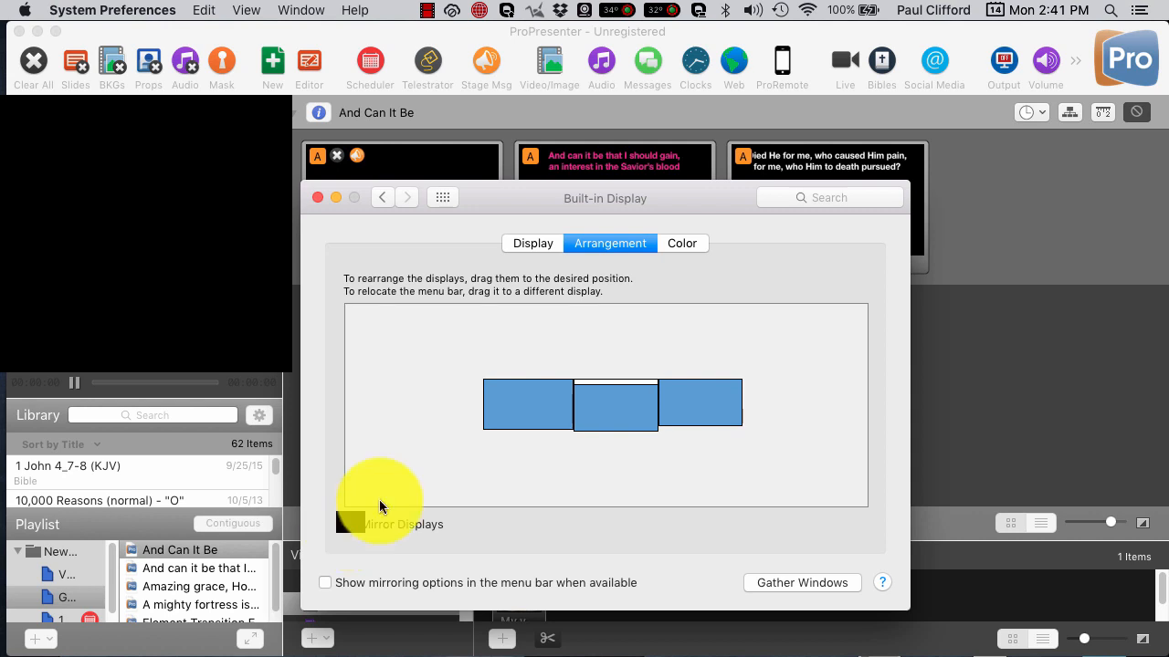
{"action": "left_click", "coordinate": [326, 524]}
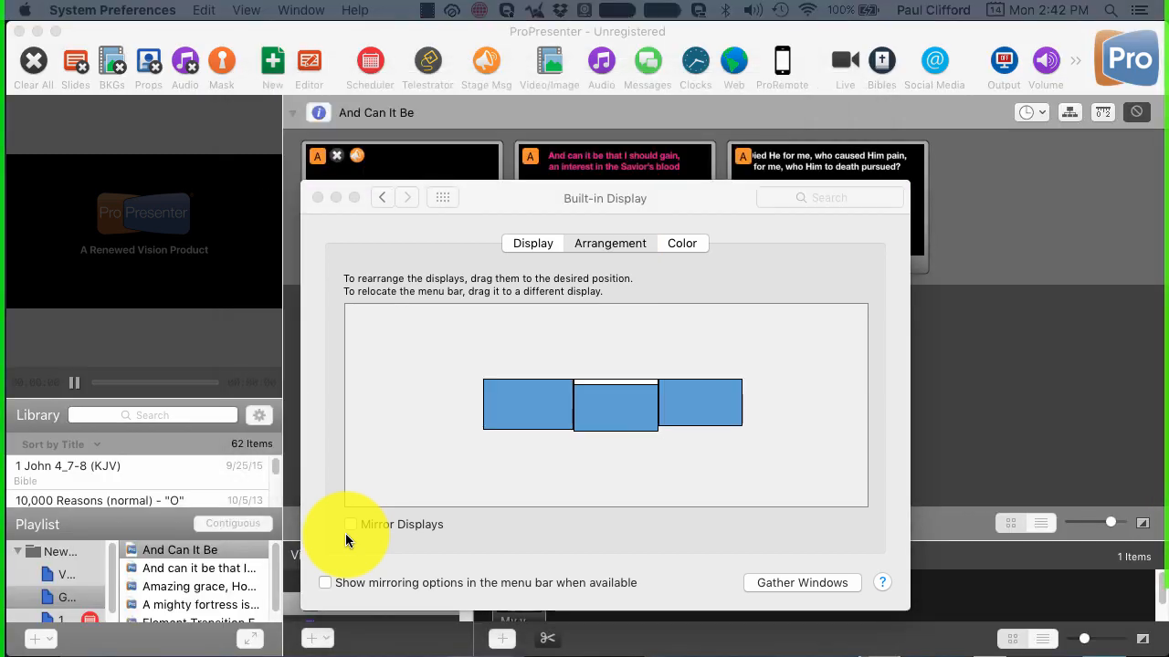
{"action": "mouse_move", "coordinate": [637, 436]}
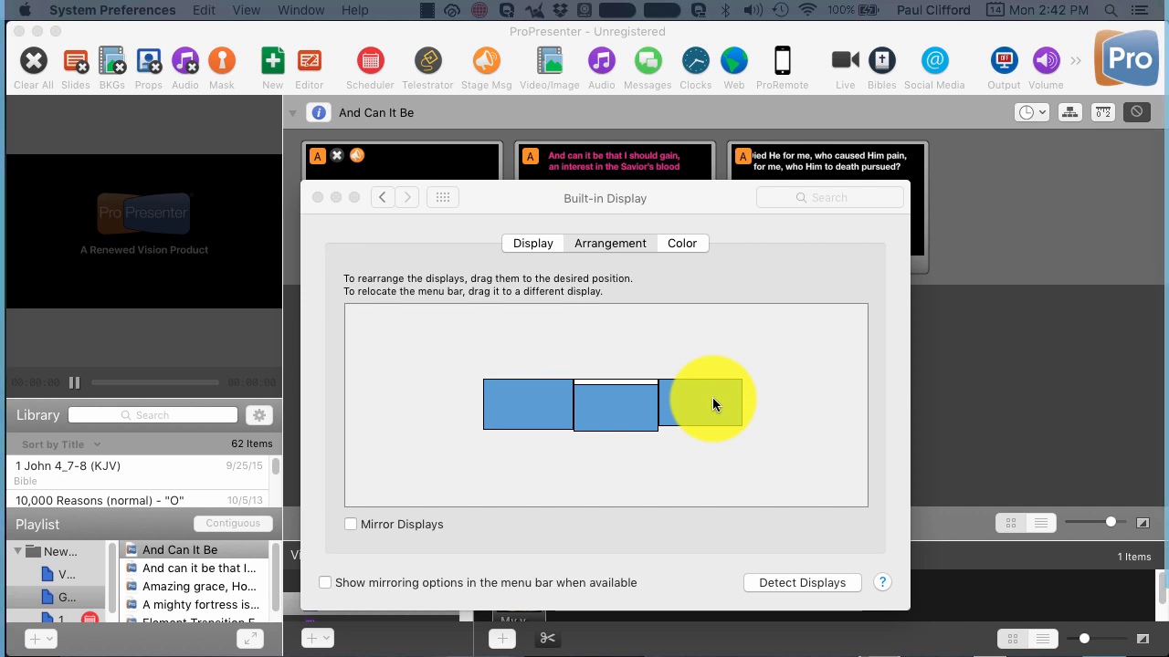
Step: Stack one display onto another as a mirrored pair, enable Mirror Displays, and return to ProPresenter
{"action": "left_click", "coordinate": [610, 243]}
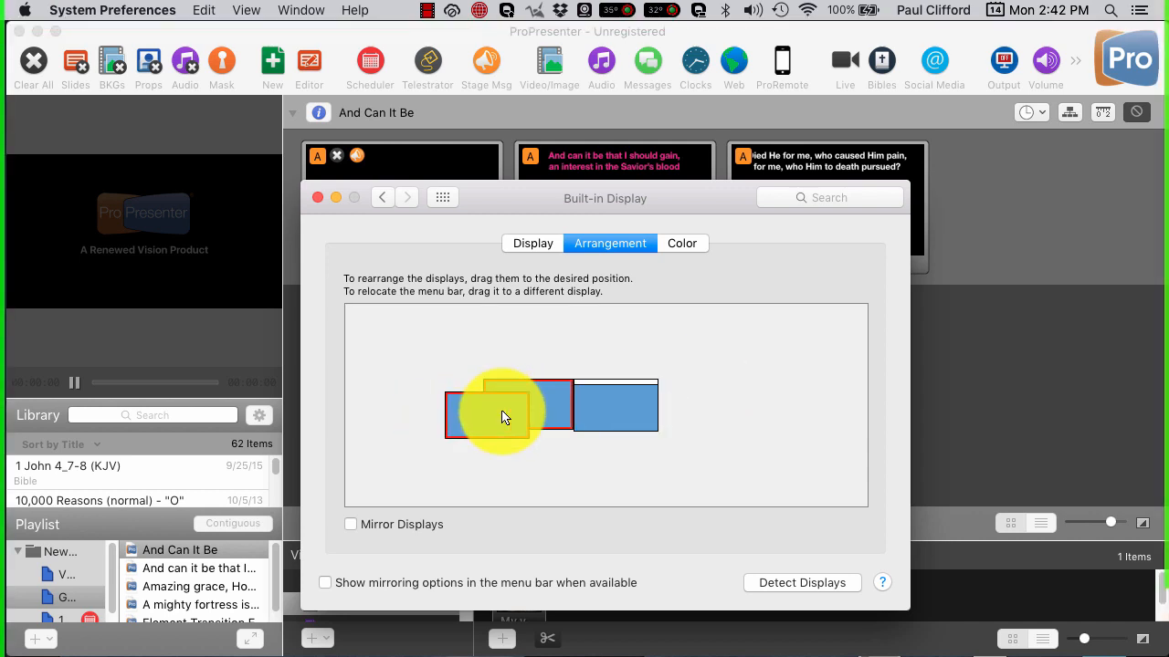
{"action": "left_click_drag", "start_coordinate": [507, 407], "coordinate": [539, 406]}
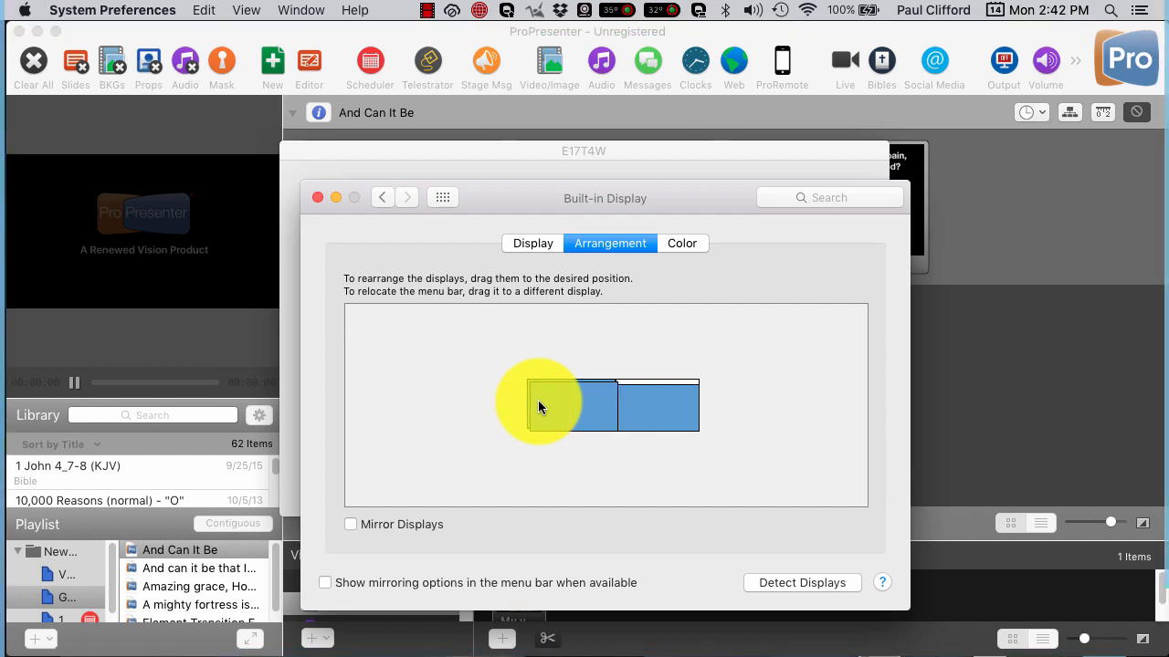
{"action": "left_click", "coordinate": [349, 524]}
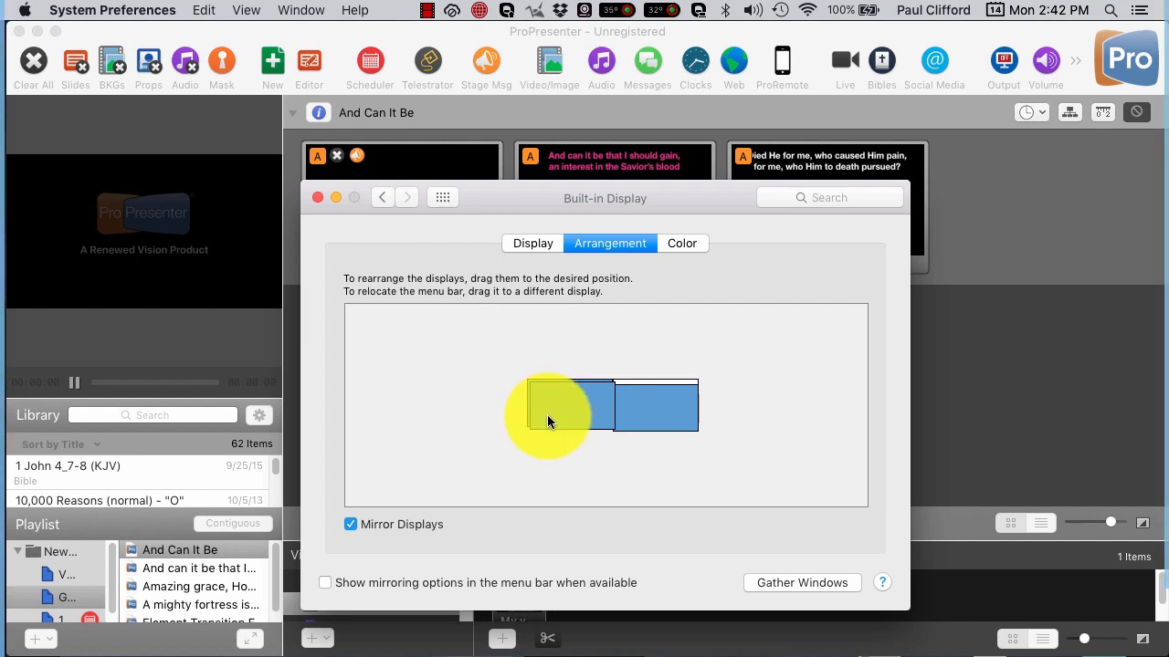
{"action": "left_click_drag", "start_coordinate": [548, 404], "coordinate": [662, 405]}
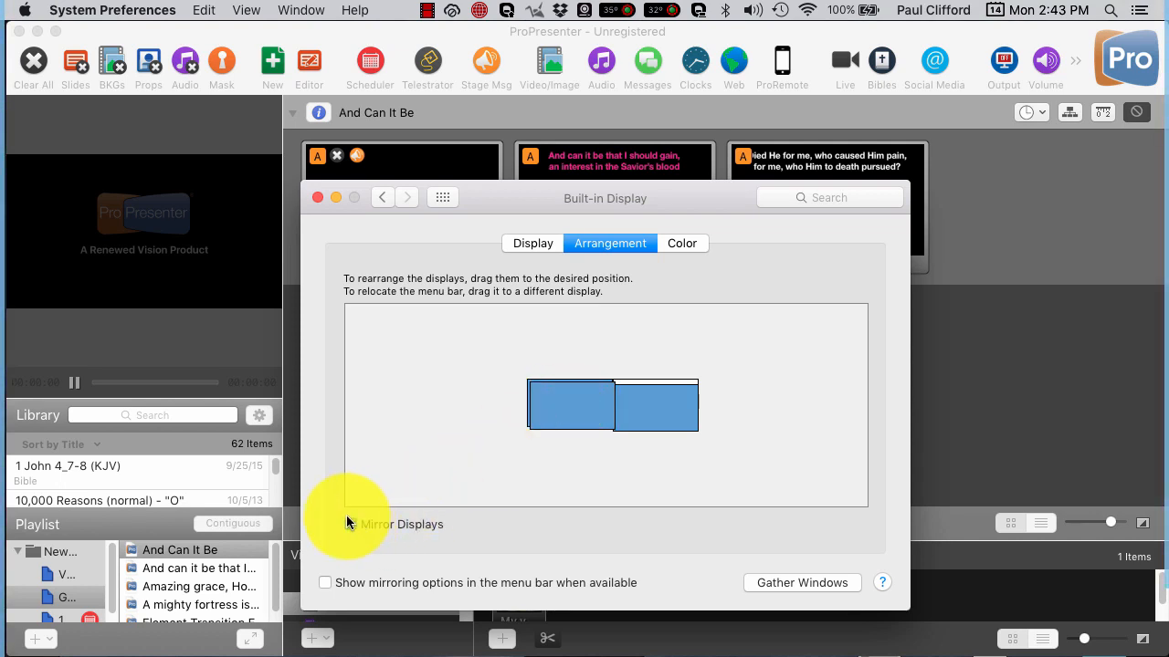
{"action": "left_click", "coordinate": [350, 524]}
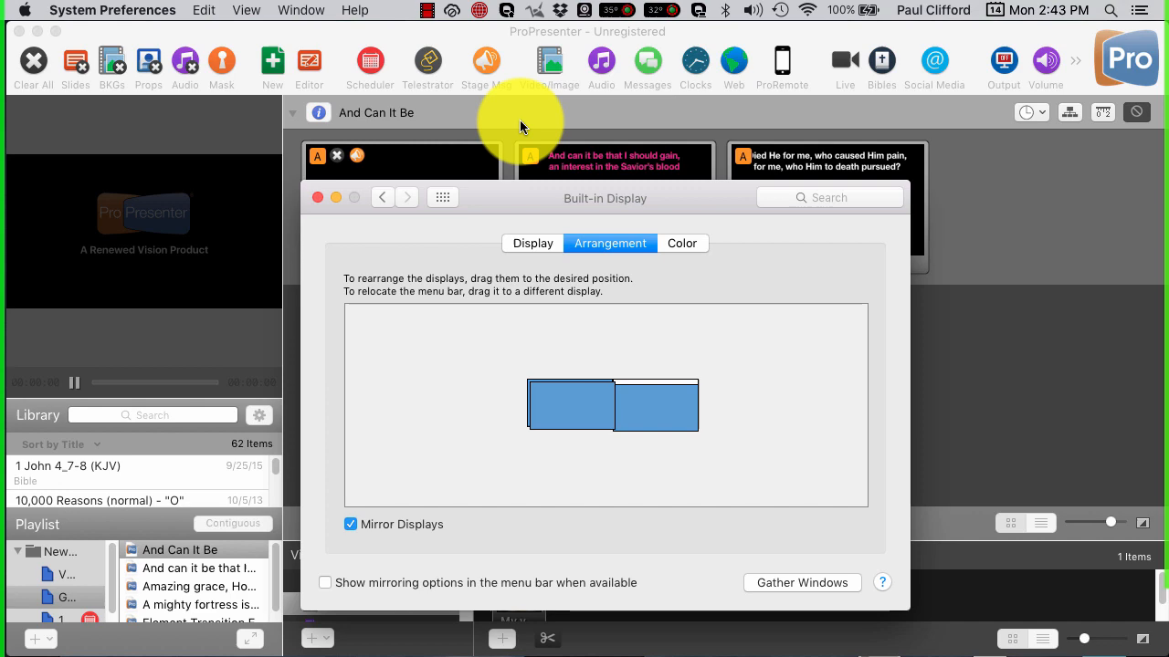
{"action": "left_click", "coordinate": [318, 199]}
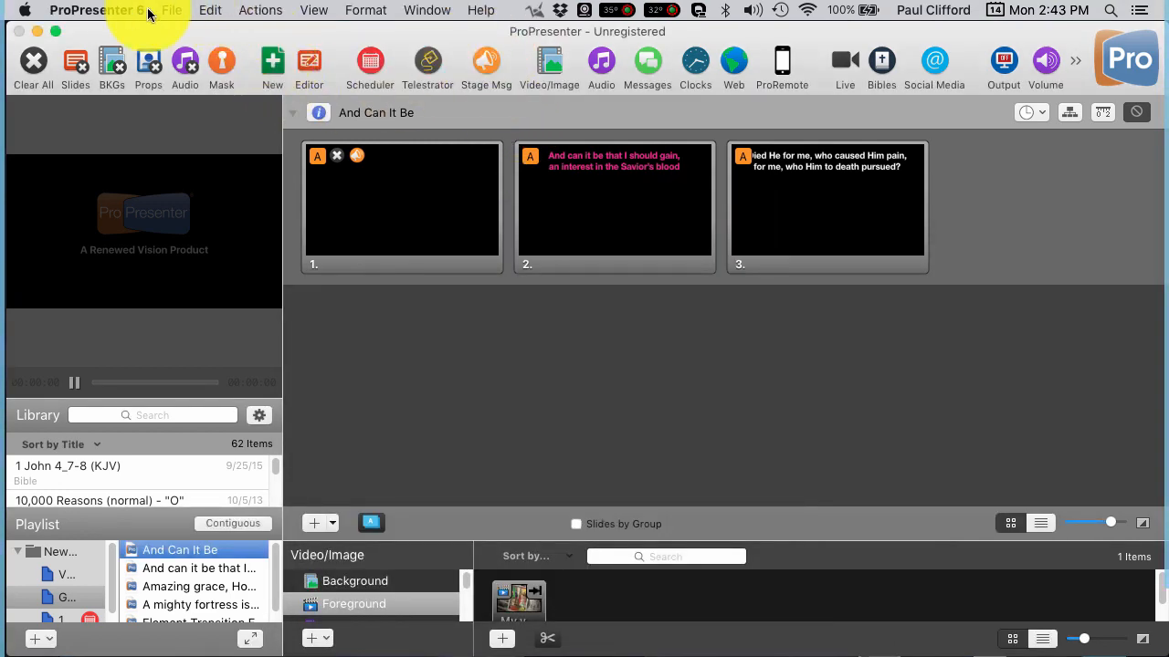
{"action": "left_click", "coordinate": [96, 10]}
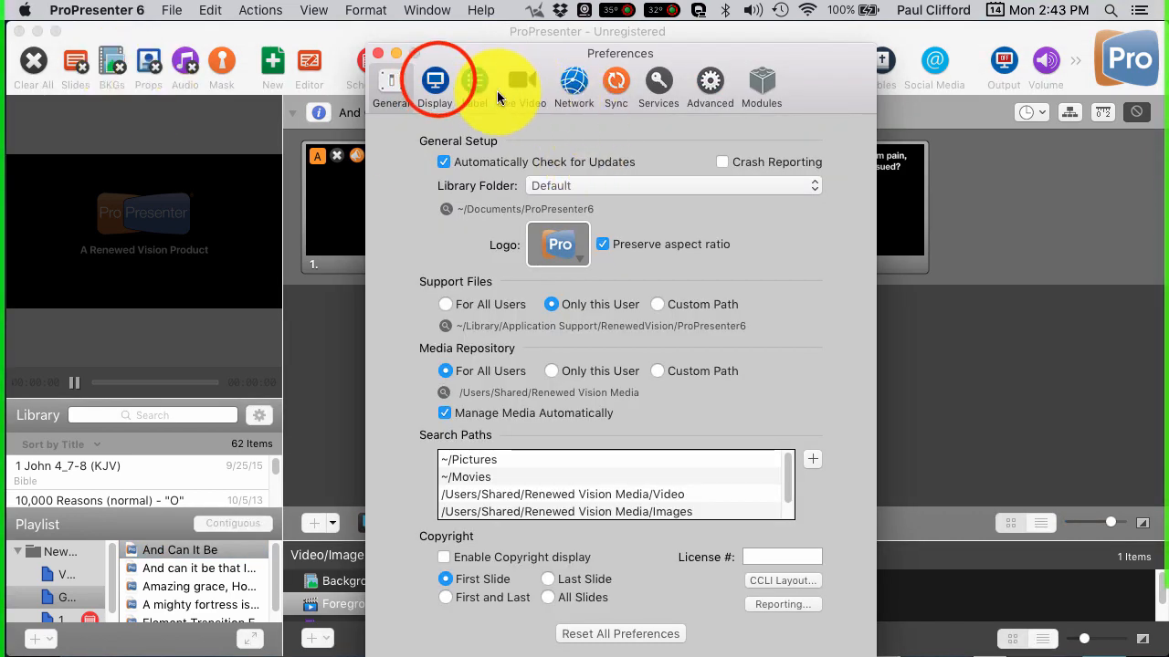
{"action": "left_click", "coordinate": [434, 81]}
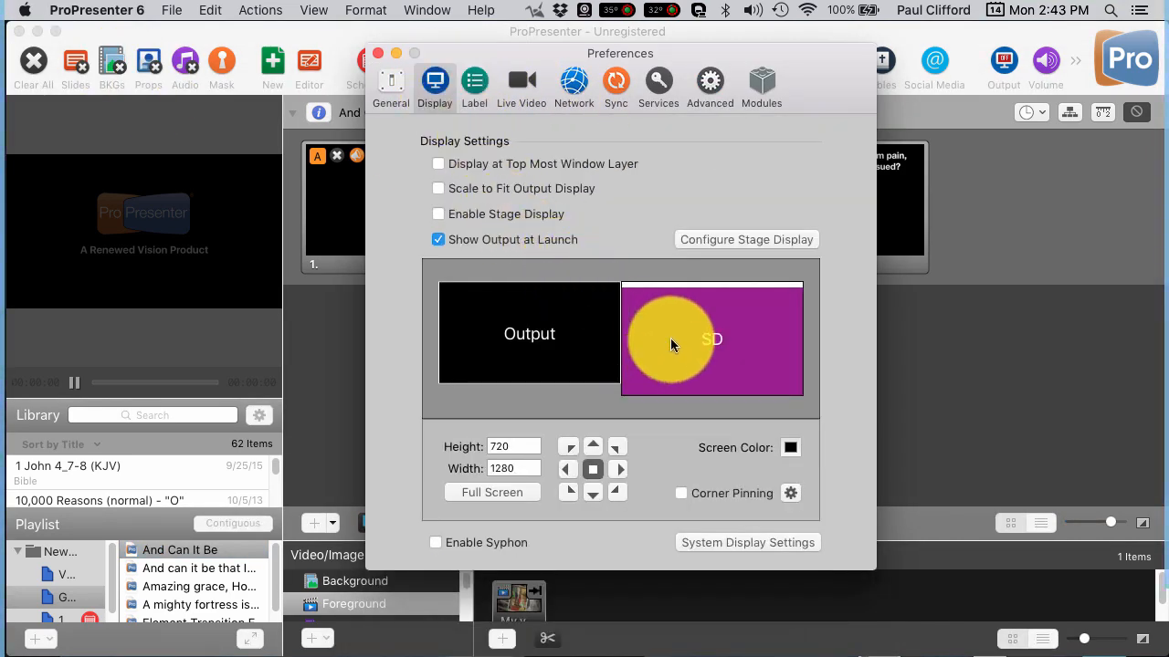
{"action": "left_click_drag", "start_coordinate": [671, 343], "coordinate": [591, 308]}
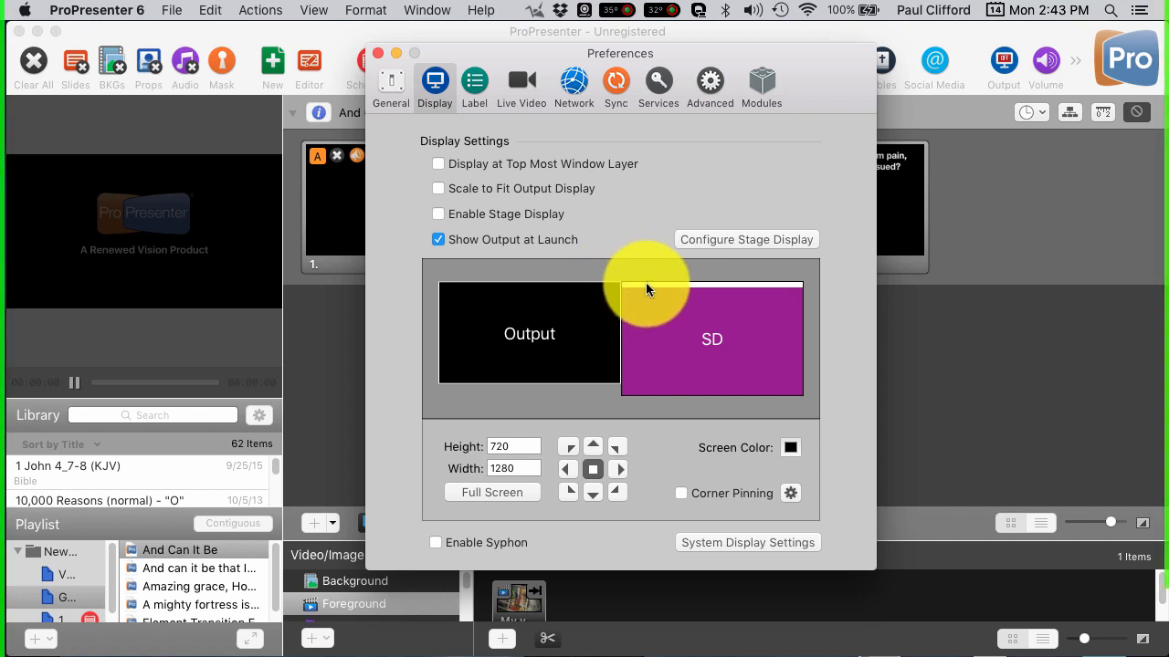
{"action": "mouse_move", "coordinate": [758, 333]}
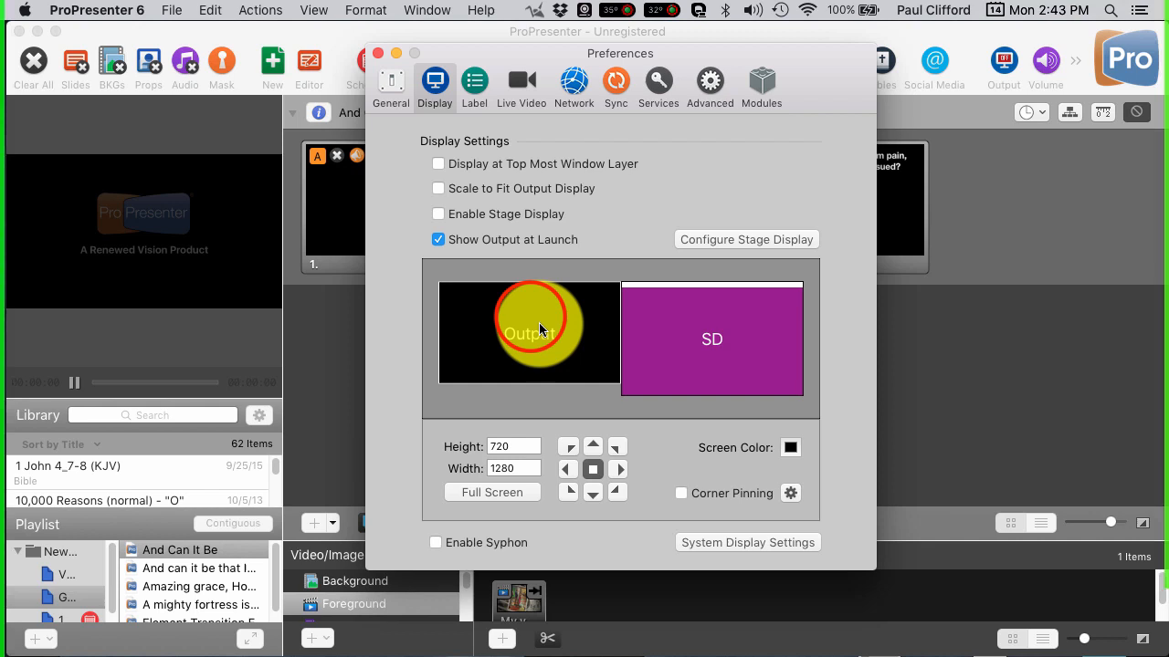
{"action": "left_click", "coordinate": [528, 332]}
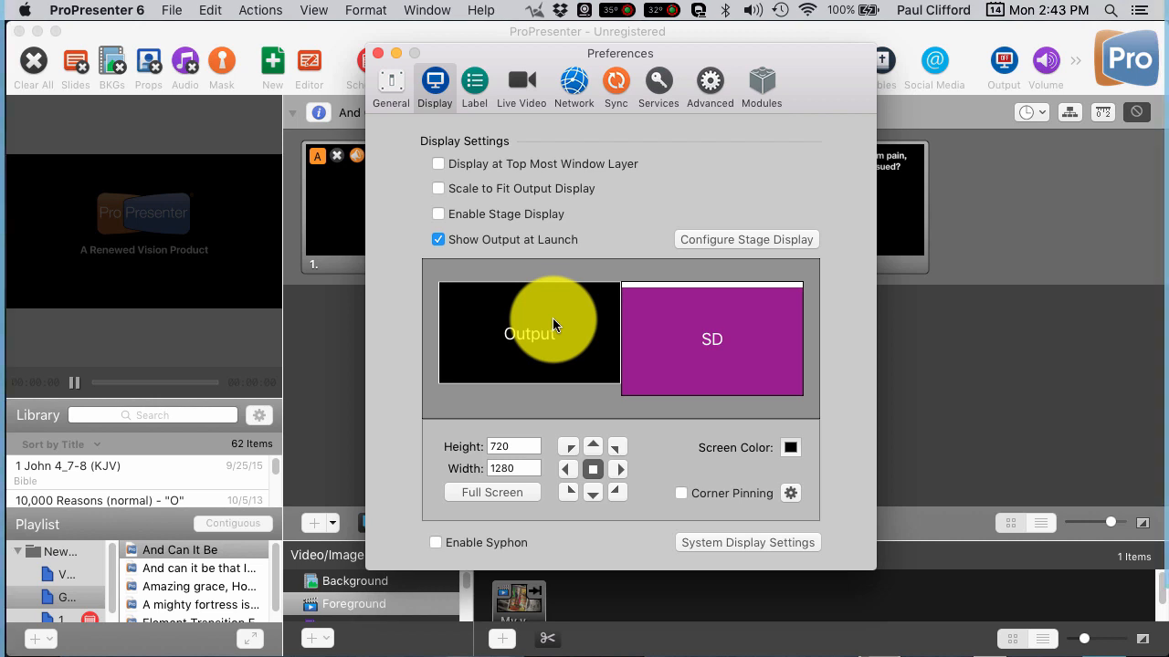
{"action": "mouse_move", "coordinate": [548, 326]}
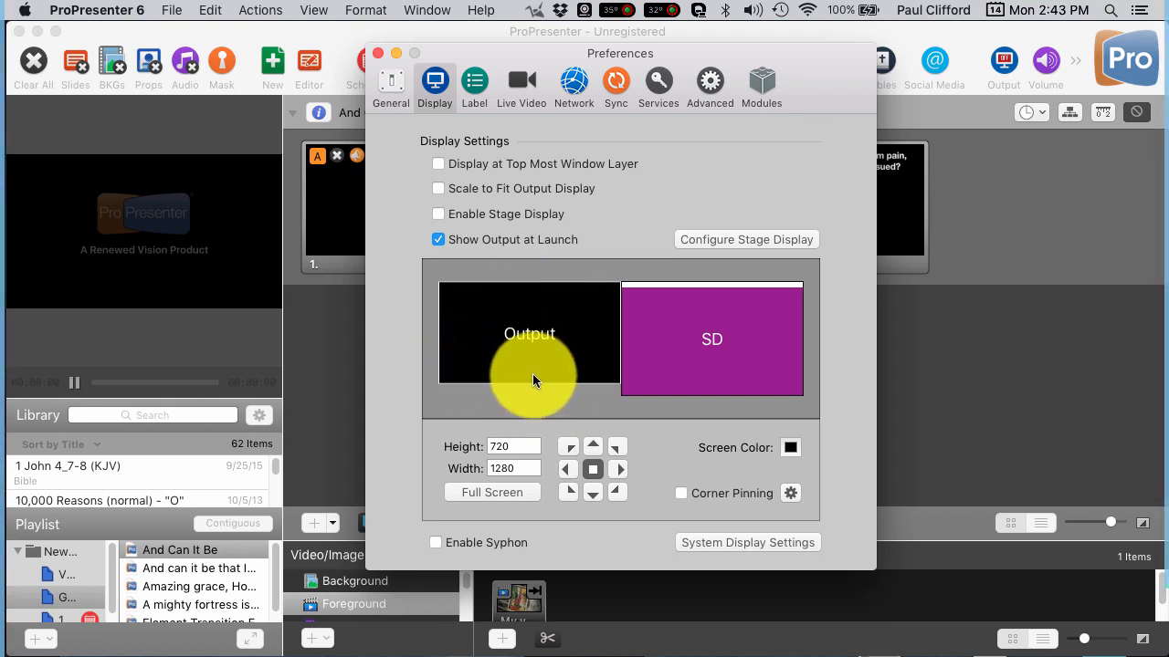
{"action": "mouse_move", "coordinate": [1002, 63]}
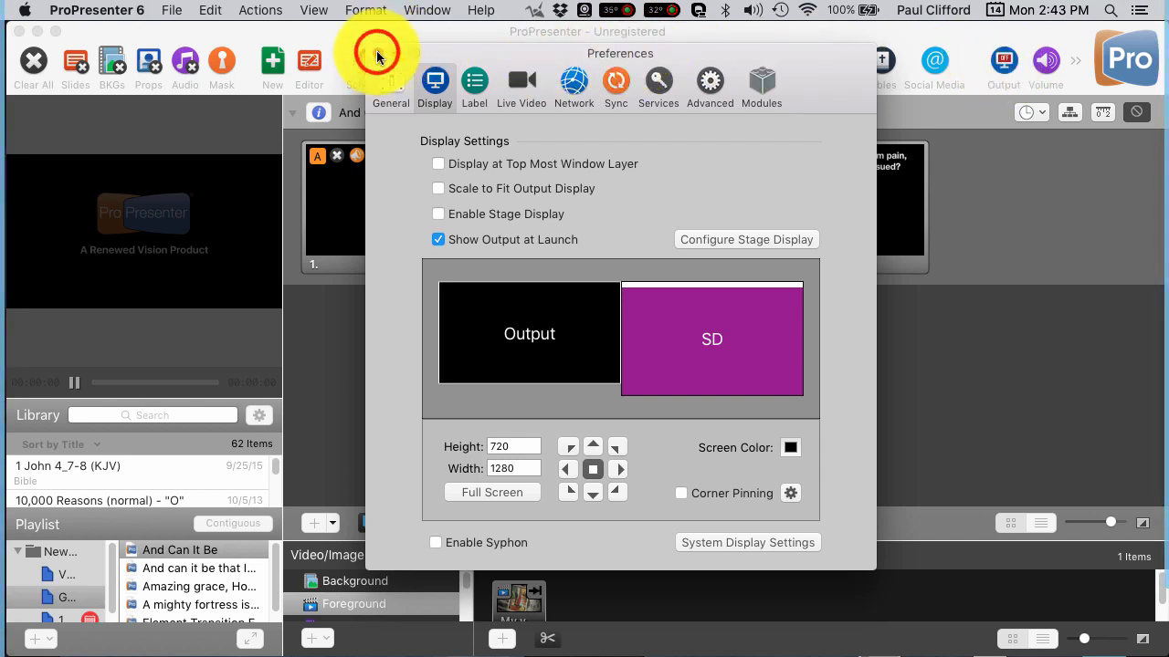
{"action": "left_click", "coordinate": [1003, 61]}
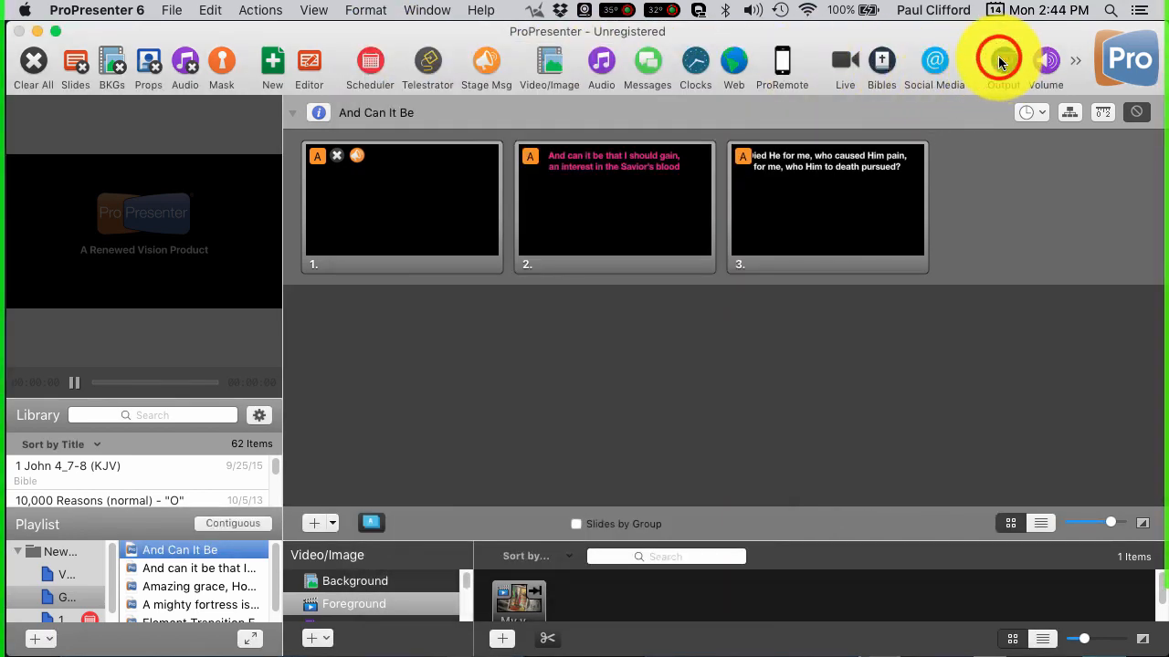
Step: Show the main output window full-screen with the ProPresenter logo and drop down the ProPresenter 6 menu
{"action": "left_click", "coordinate": [1003, 61]}
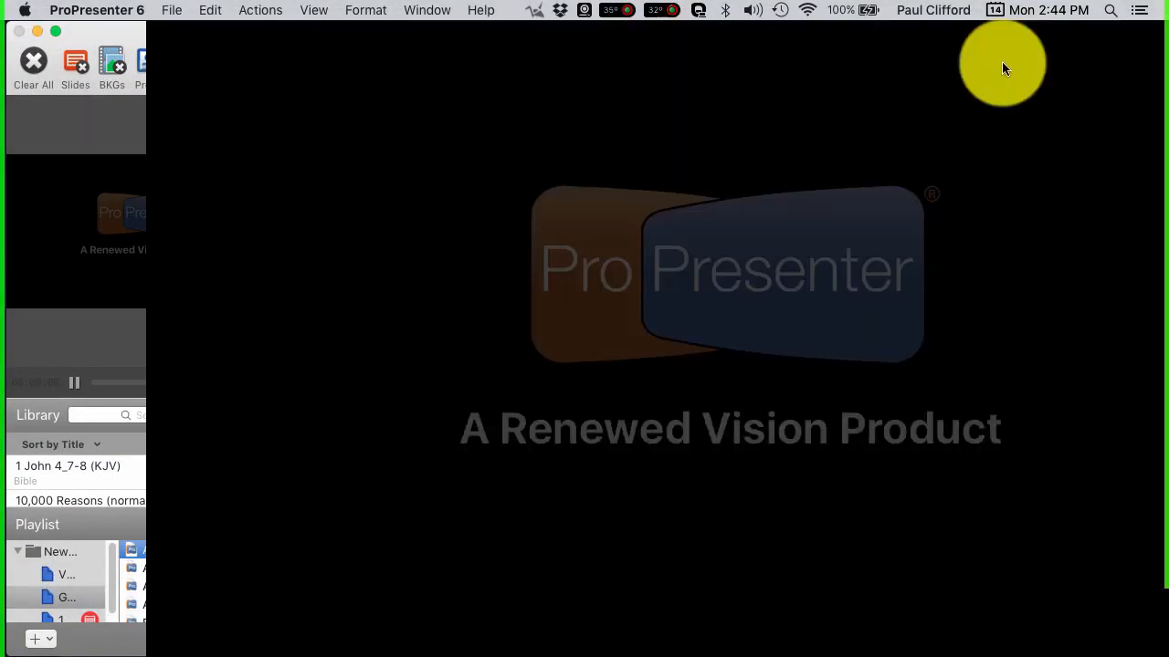
{"action": "left_click", "coordinate": [89, 10]}
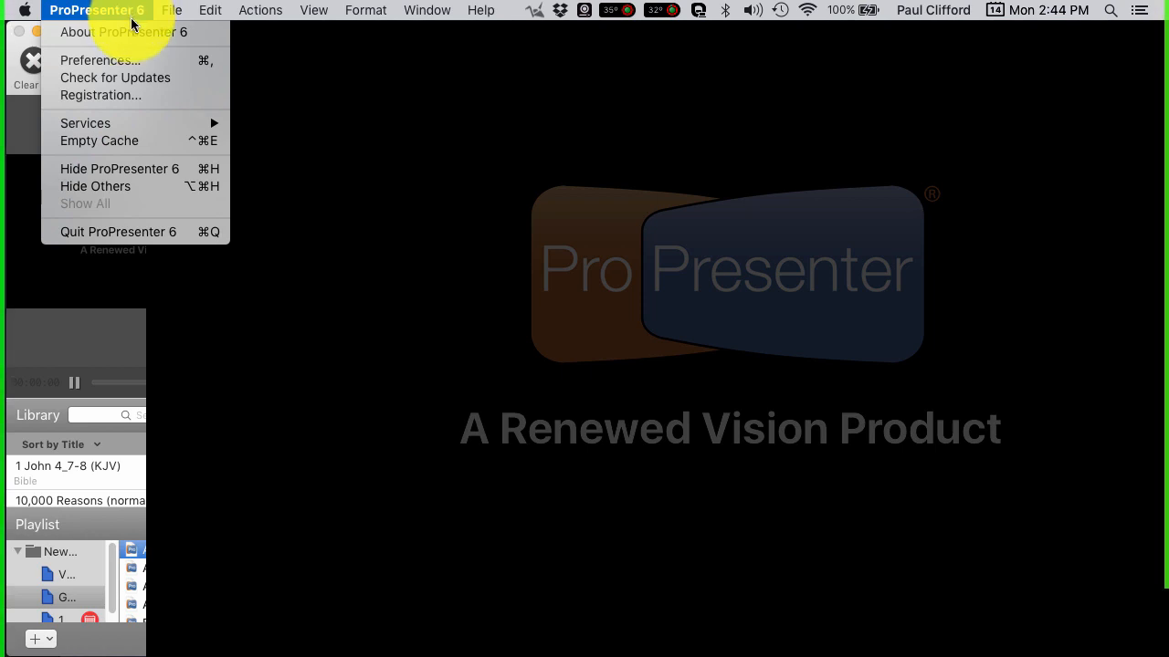
{"action": "mouse_move", "coordinate": [134, 32]}
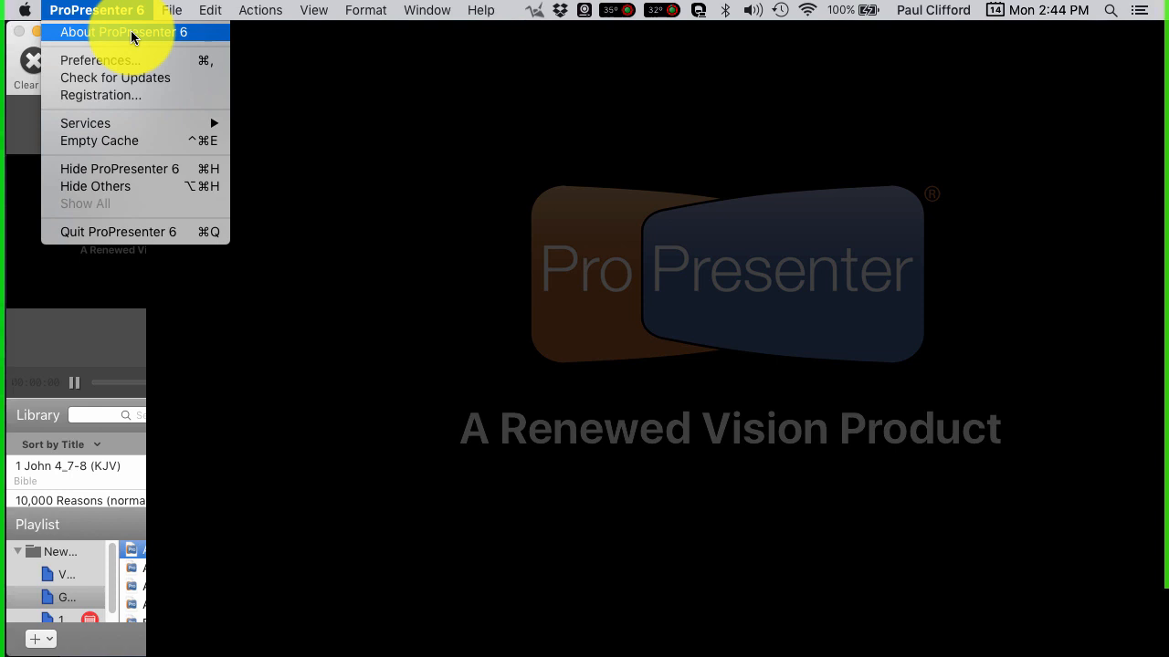
{"action": "mouse_move", "coordinate": [100, 60]}
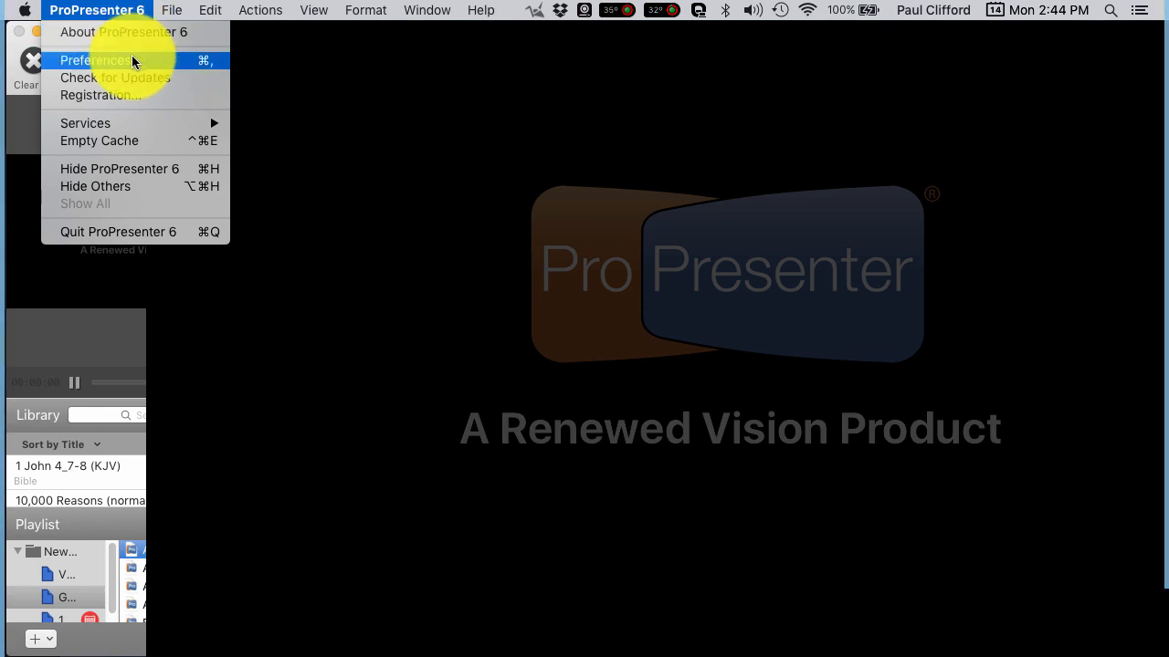
{"action": "mouse_move", "coordinate": [224, 425]}
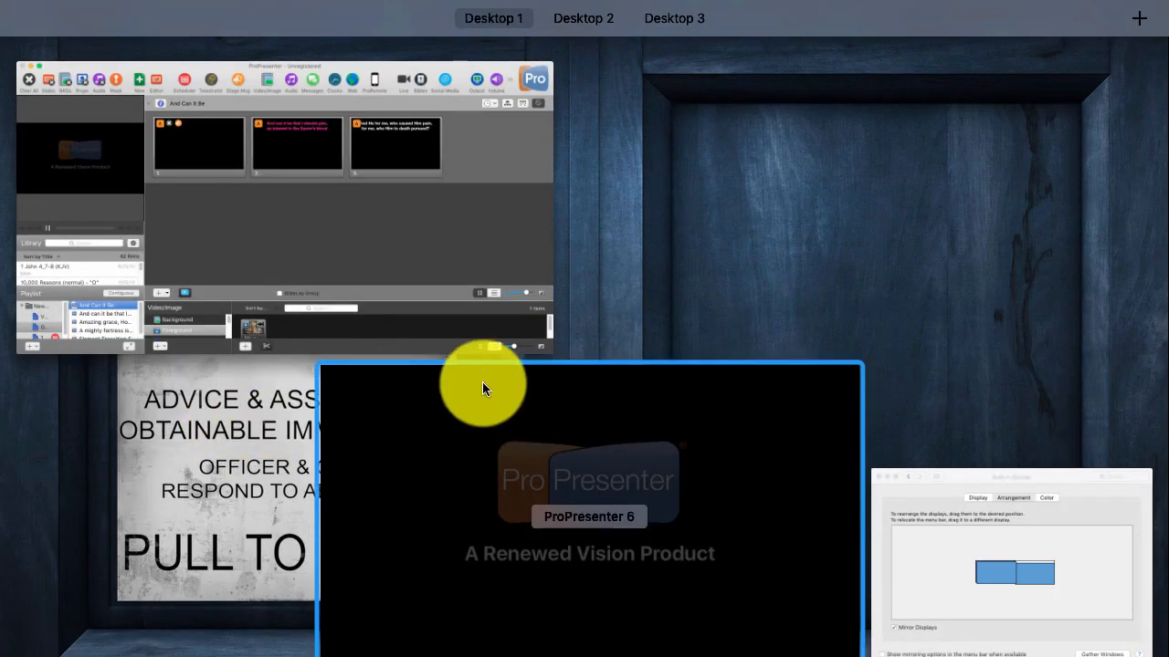
{"action": "mouse_move", "coordinate": [493, 411]}
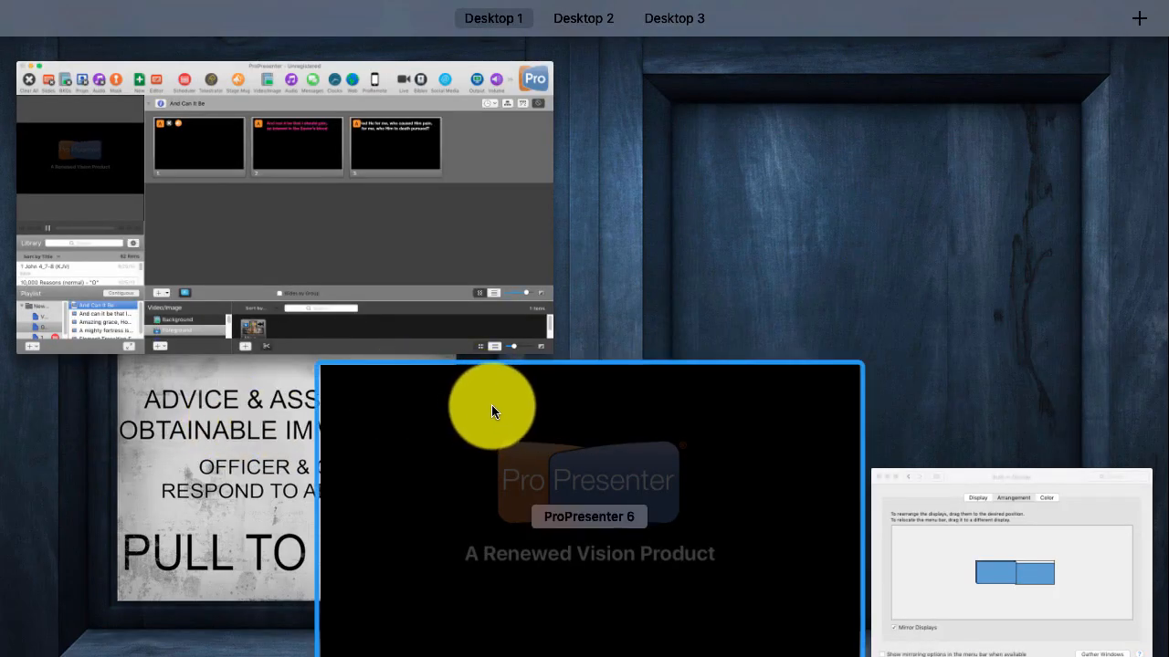
Step: Move the ProPresenter logo output window onto Desktop 2, checking Desktop 3 holds only a photo
{"action": "left_click", "coordinate": [488, 405]}
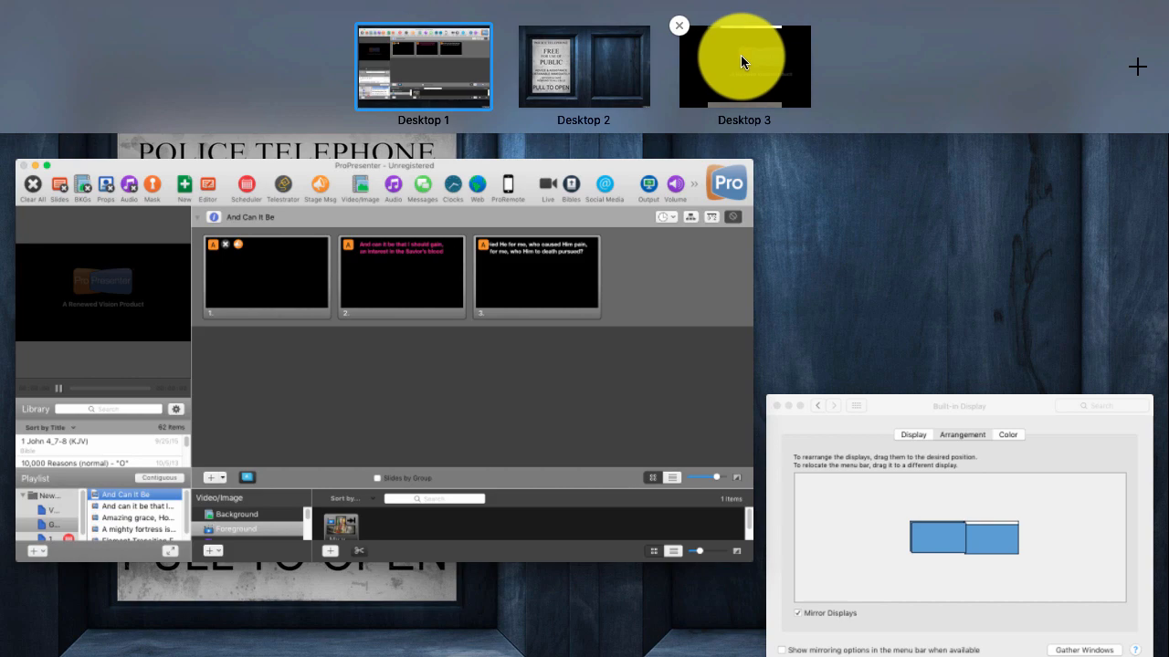
{"action": "left_click", "coordinate": [744, 65]}
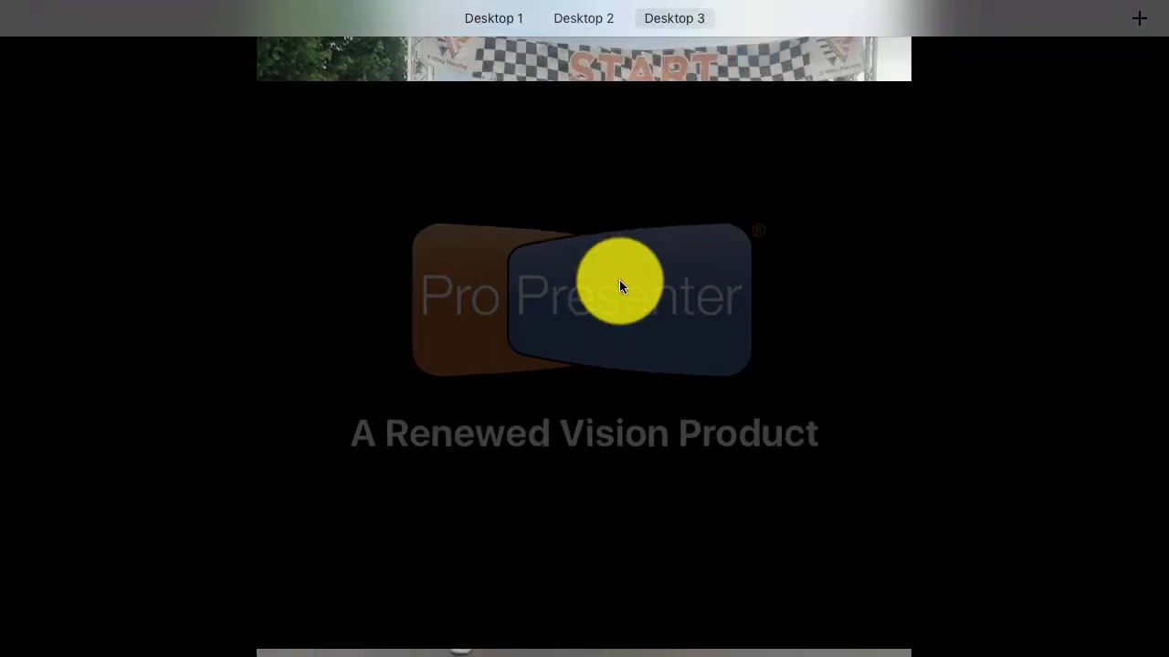
{"action": "mouse_move", "coordinate": [420, 9]}
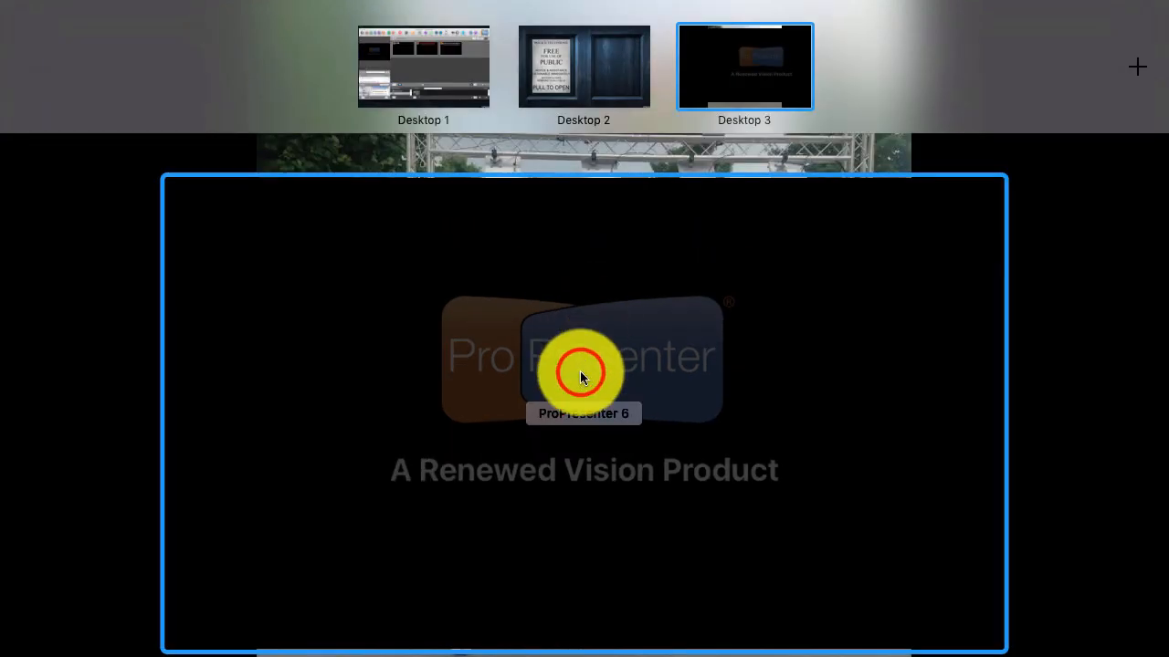
{"action": "left_click", "coordinate": [422, 65]}
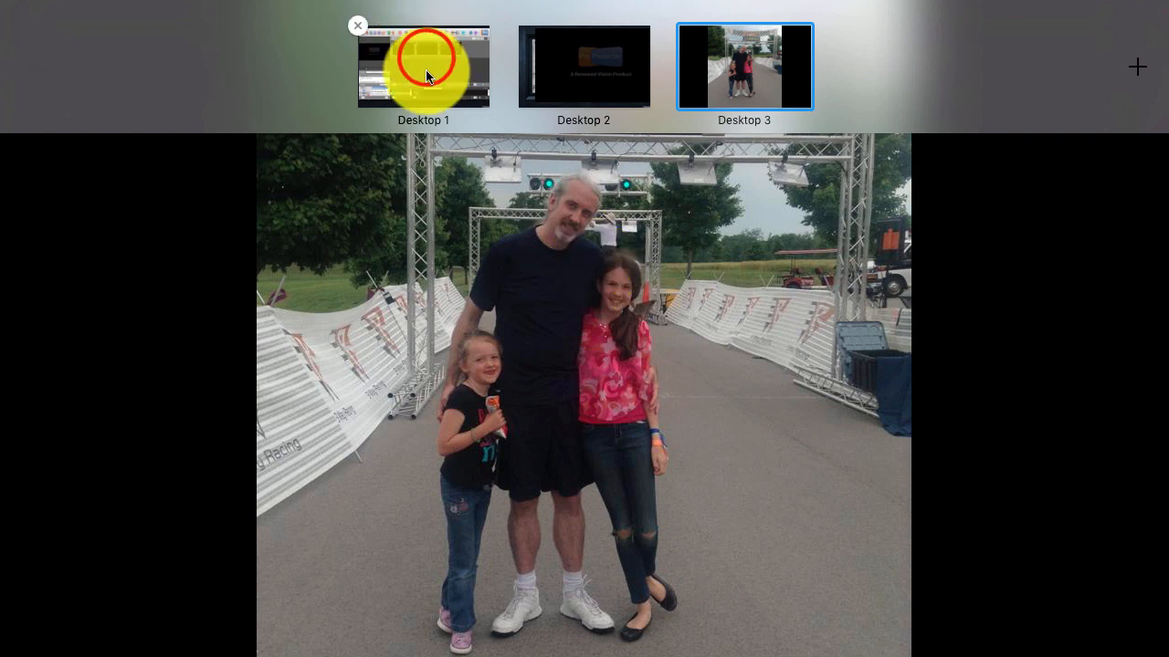
Step: Return to Desktop 1 and enable ProPresenter's main output so slide 3 'Died He for me…' goes live
{"action": "left_click", "coordinate": [422, 65]}
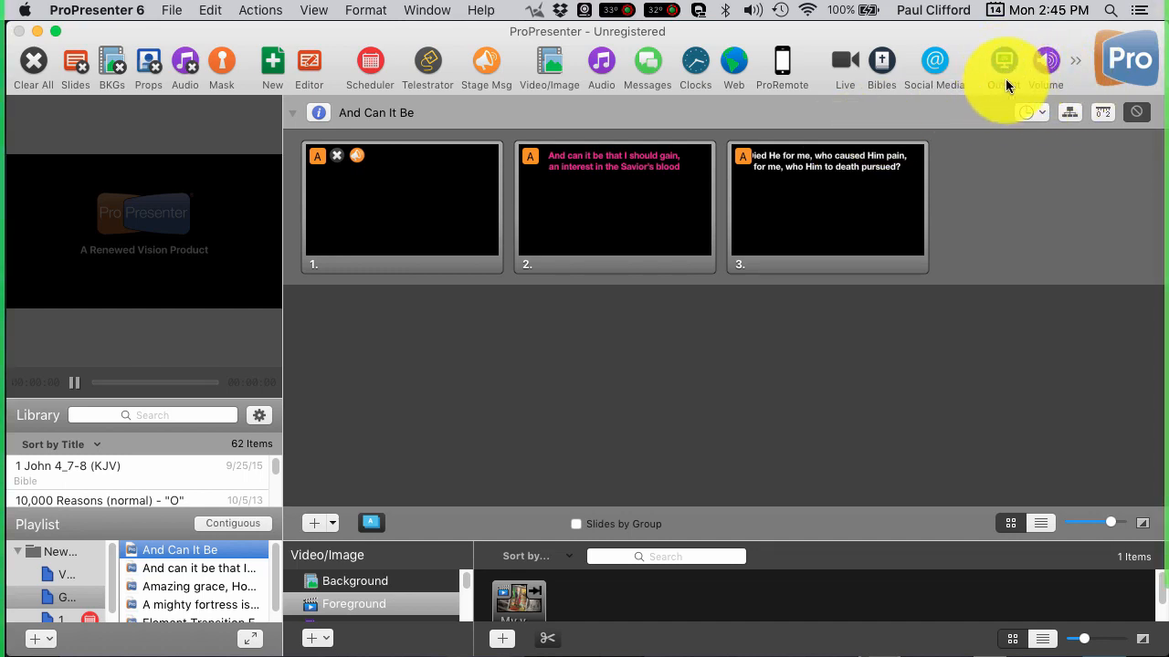
{"action": "left_click", "coordinate": [826, 205]}
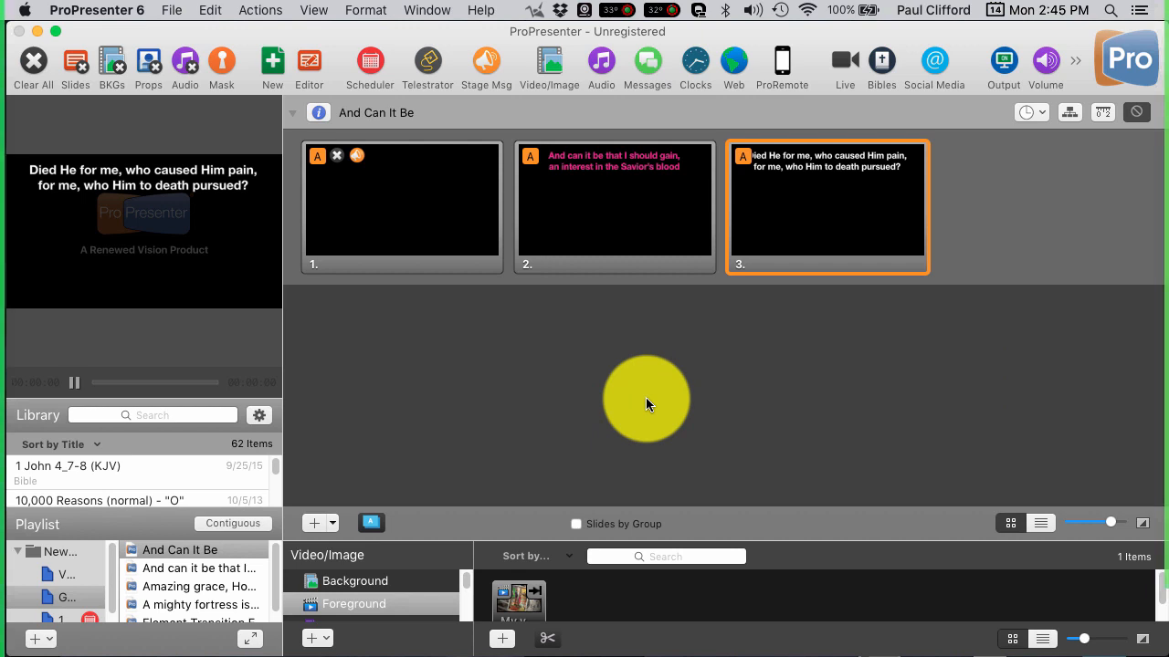
{"action": "mouse_move", "coordinate": [735, 324]}
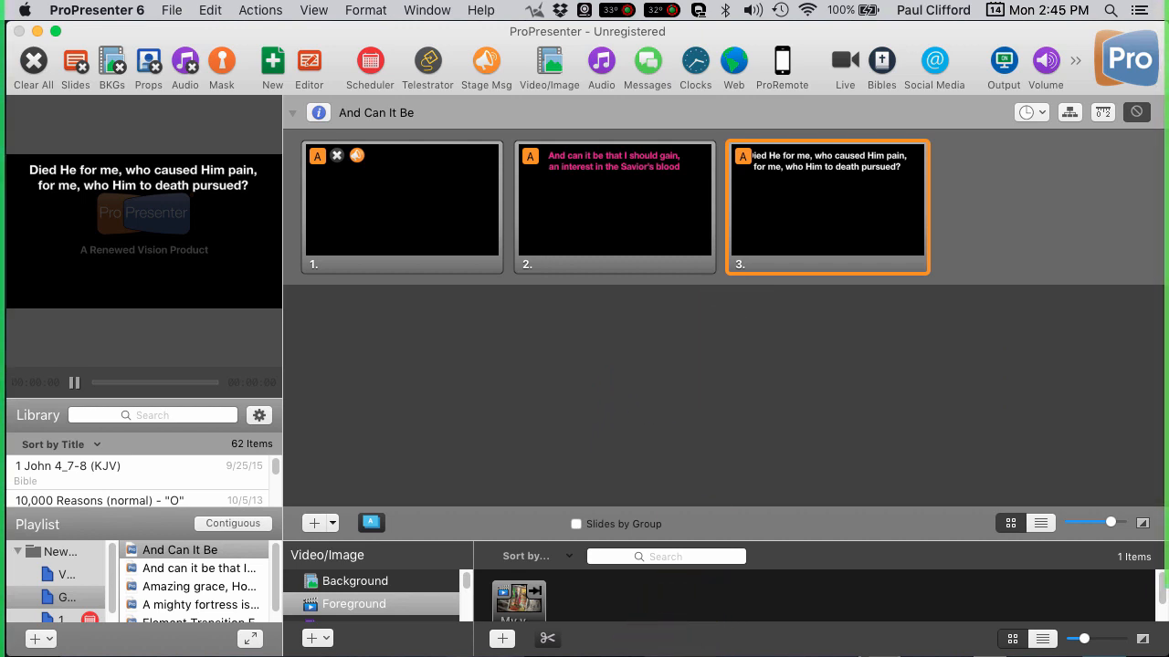
{"action": "mouse_move", "coordinate": [626, 62]}
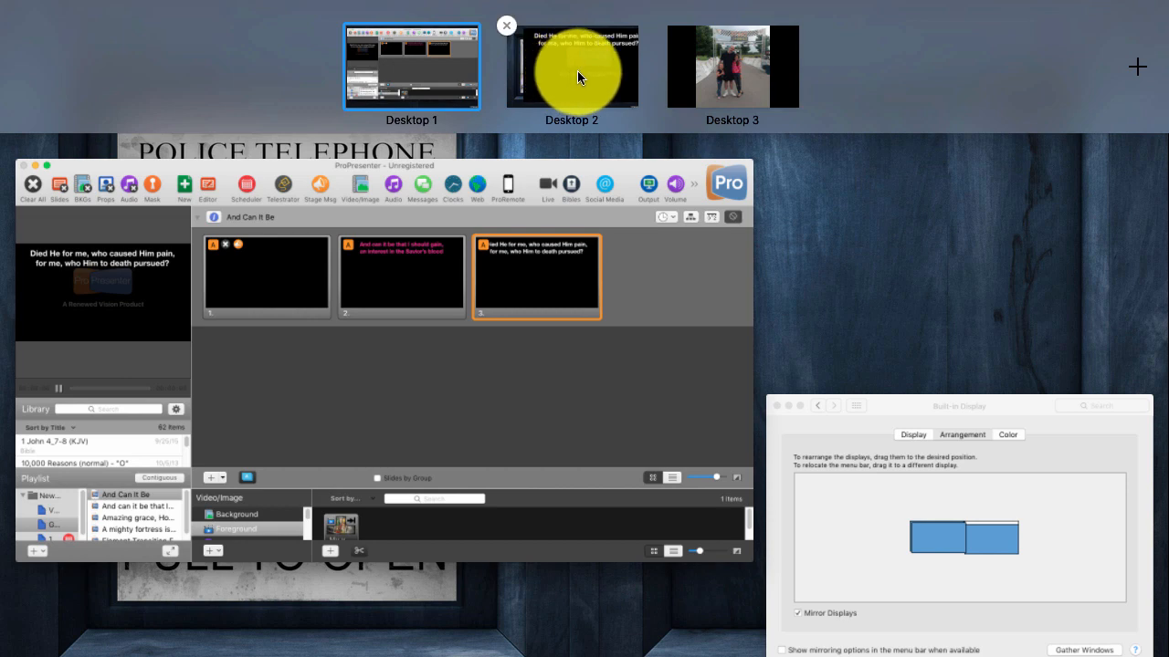
{"action": "mouse_move", "coordinate": [575, 87]}
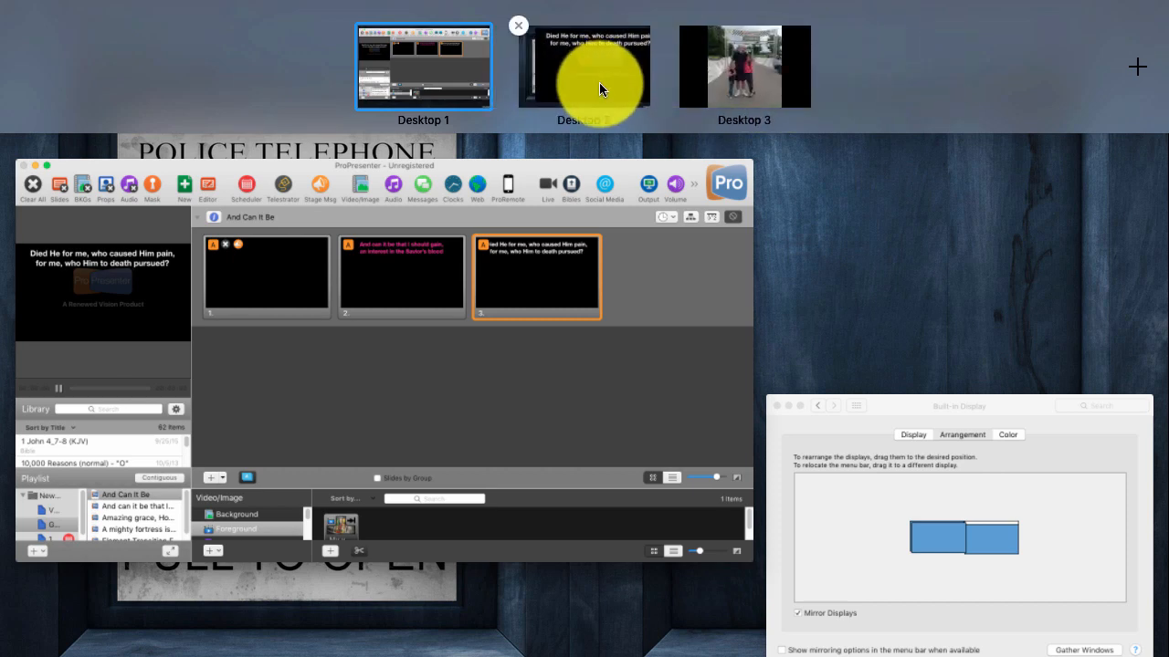
{"action": "mouse_move", "coordinate": [857, 143]}
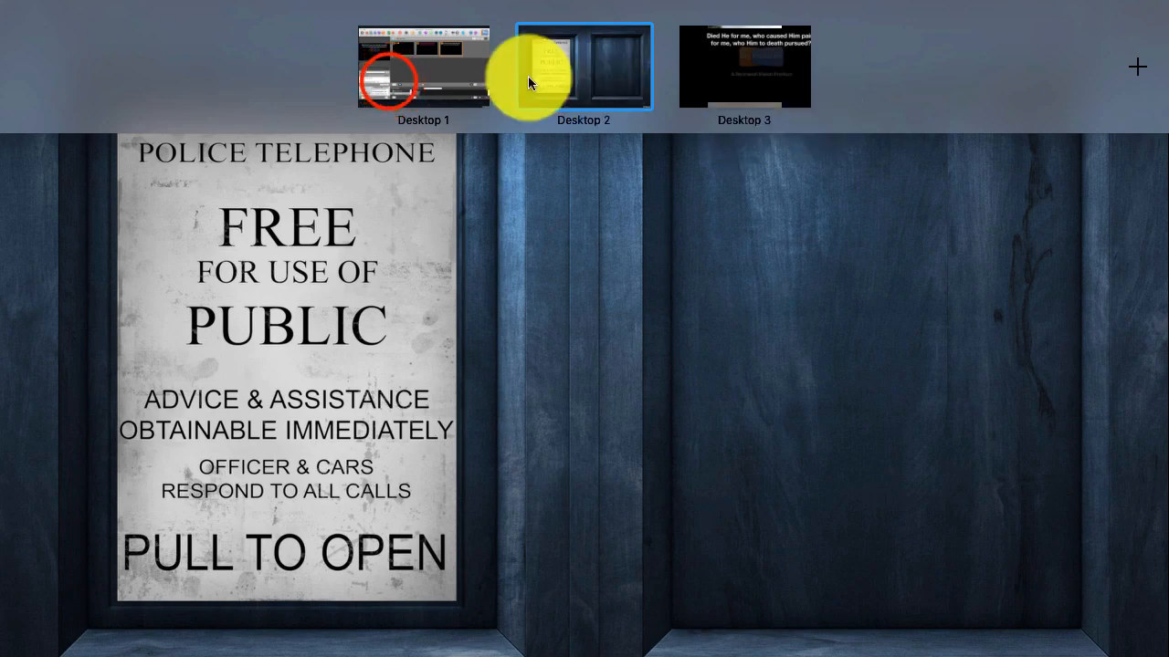
Step: Return to Desktop 1 with ProPresenter after leaving the lyrics output window on Desktop 3
{"action": "left_click", "coordinate": [582, 66]}
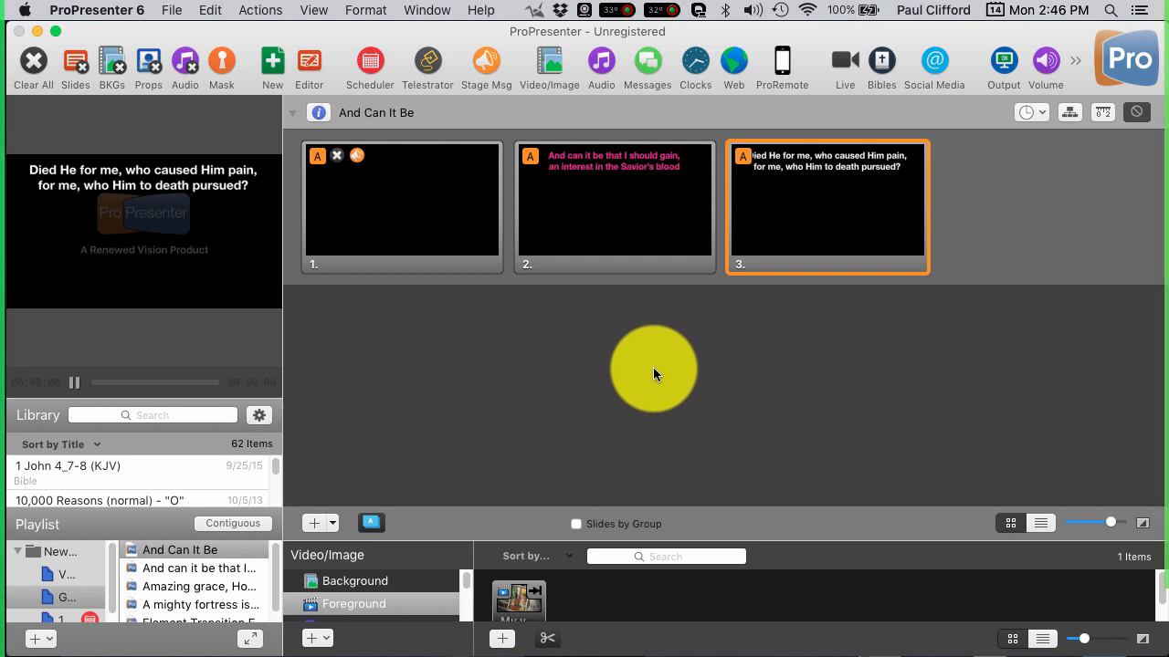
{"action": "mouse_move", "coordinate": [397, 244]}
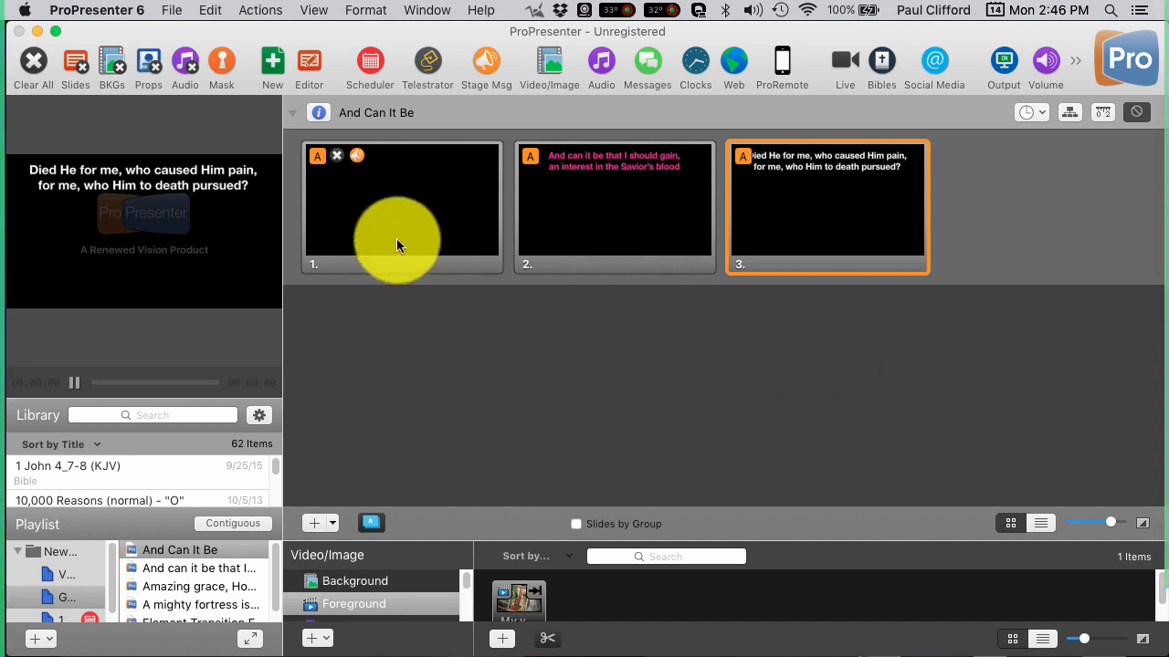
{"action": "mouse_move", "coordinate": [445, 418]}
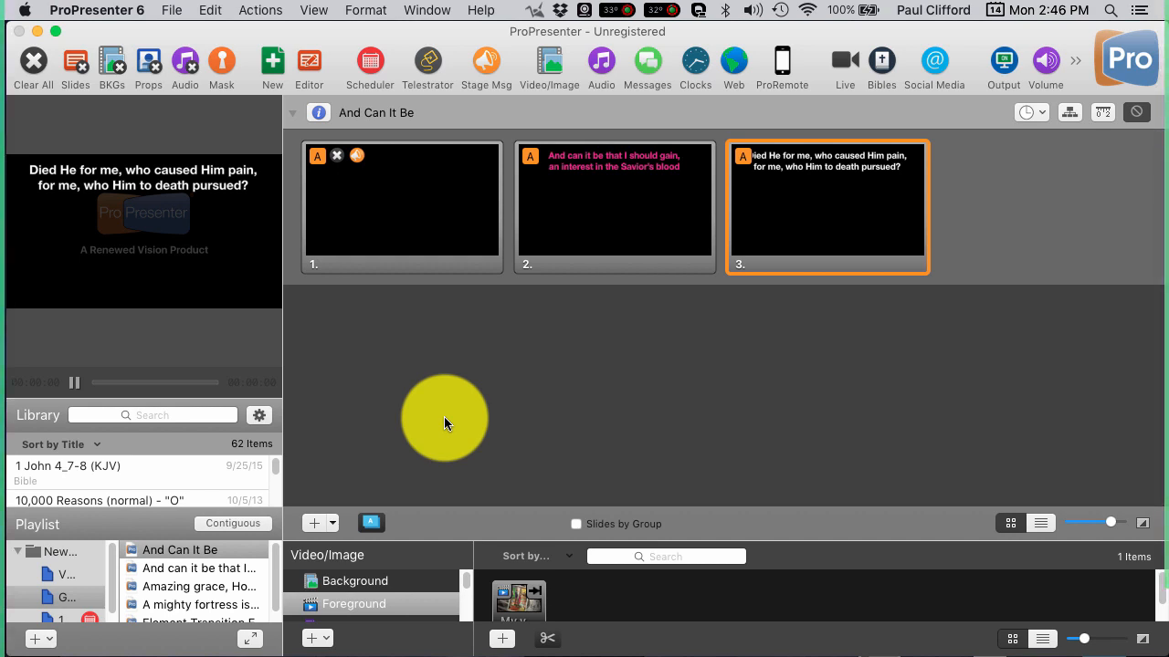
{"action": "mouse_move", "coordinate": [400, 397]}
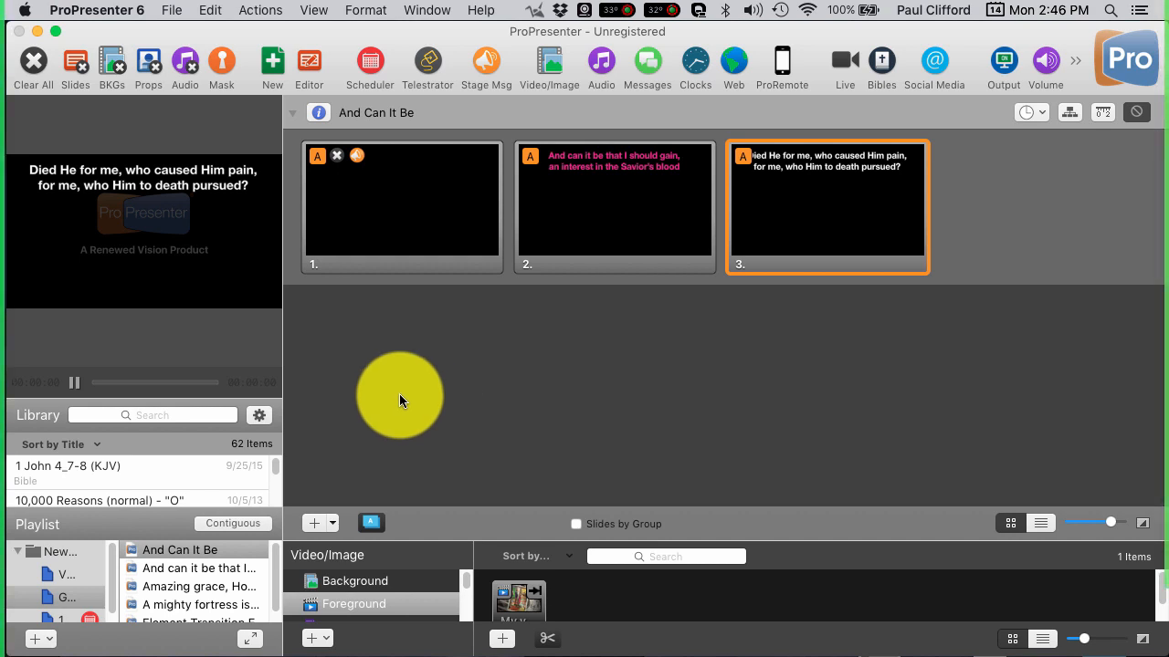
{"action": "mouse_move", "coordinate": [191, 223]}
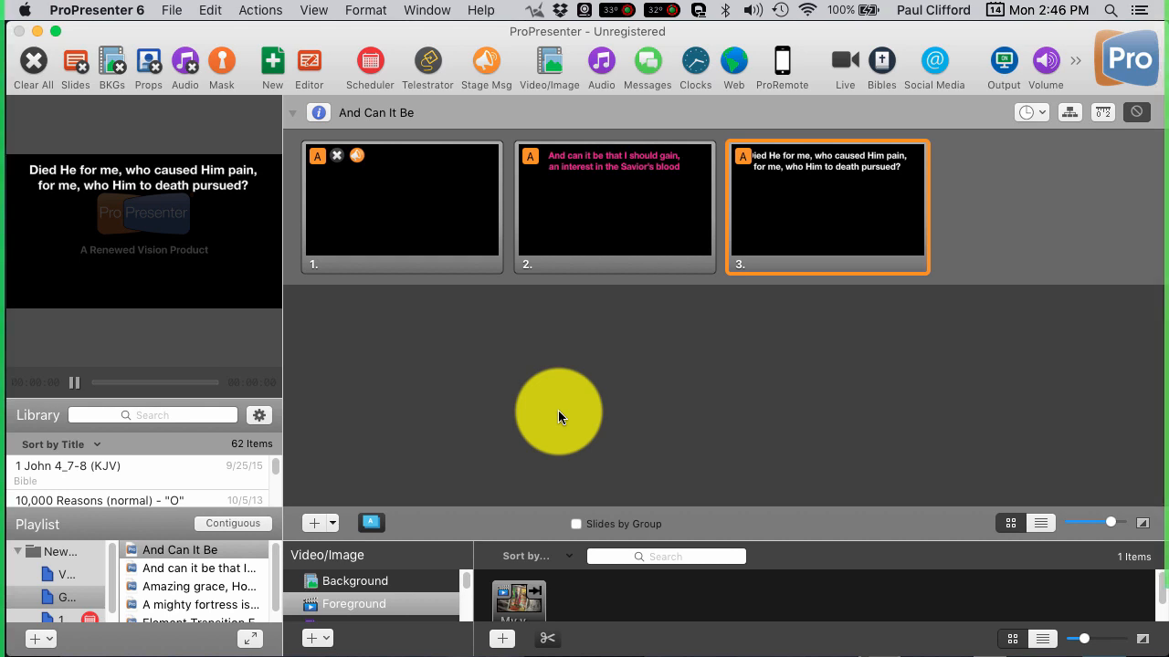
{"action": "mouse_move", "coordinate": [562, 417]}
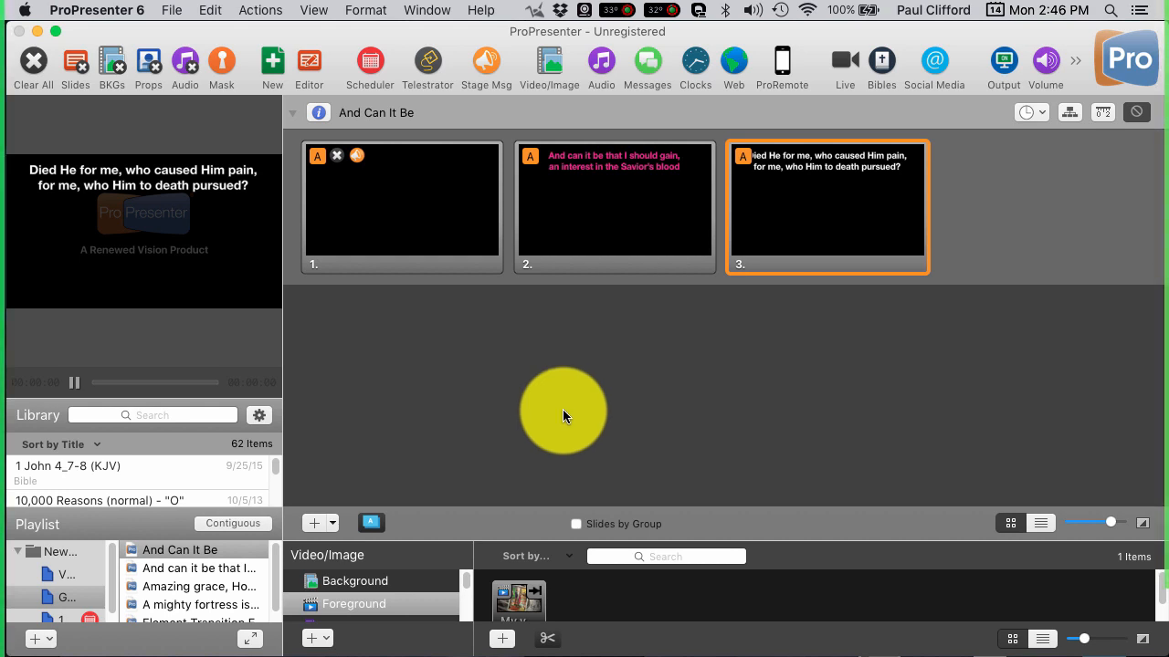
{"action": "mouse_move", "coordinate": [409, 502]}
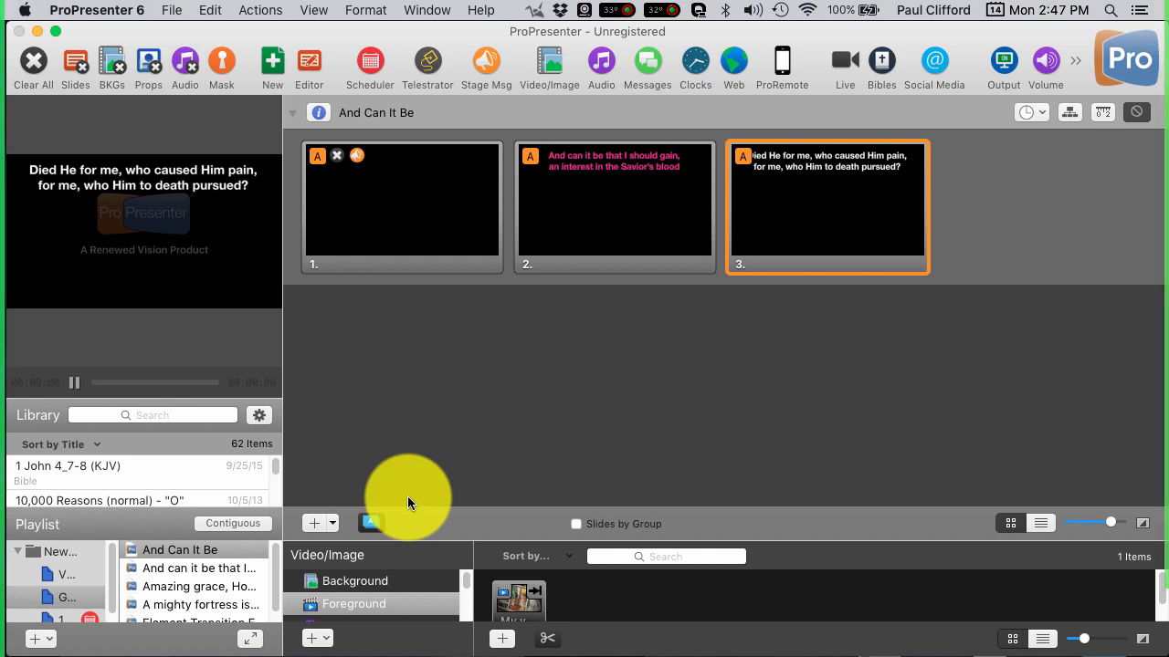
{"action": "mouse_move", "coordinate": [512, 417]}
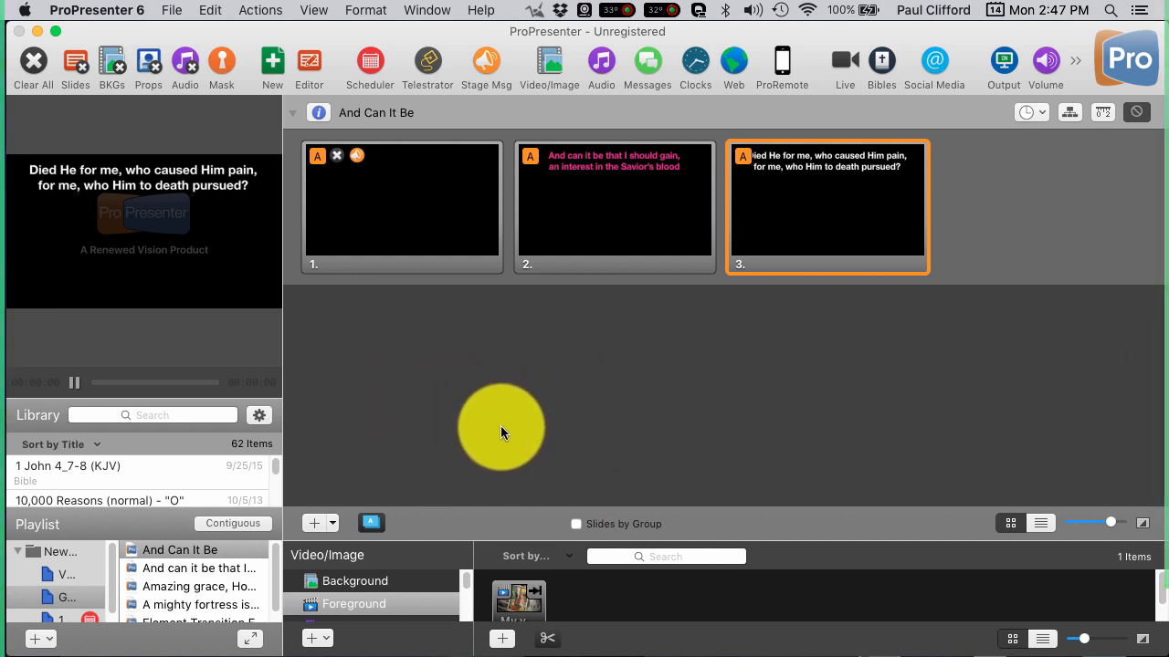
{"action": "mouse_move", "coordinate": [874, 409]}
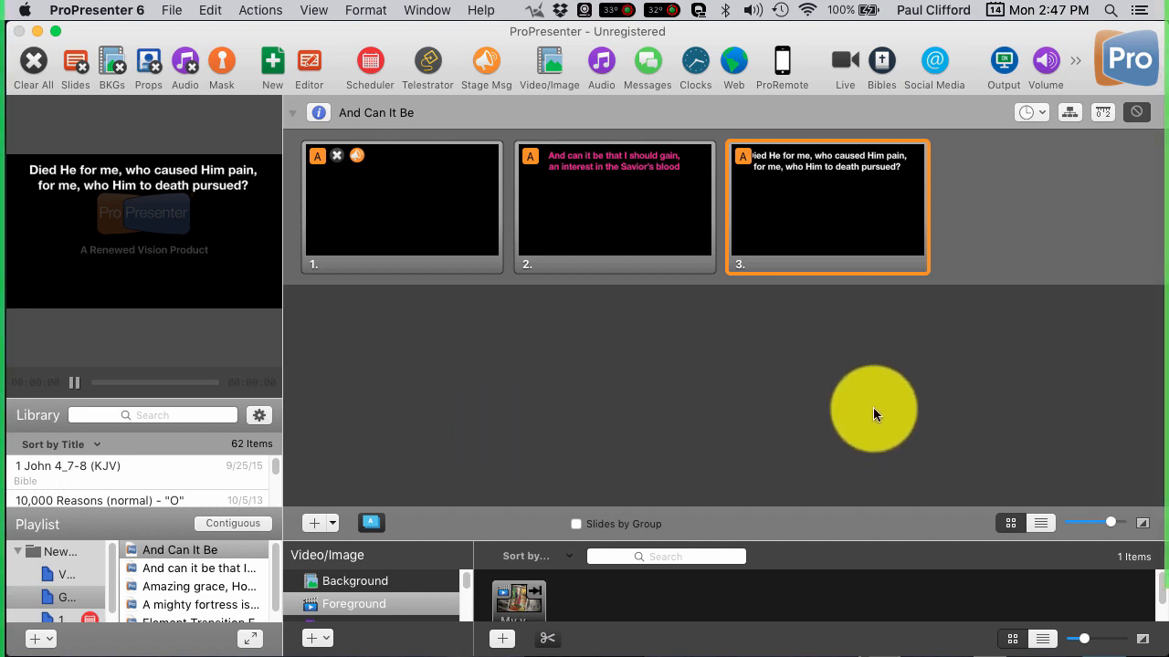
{"action": "mouse_move", "coordinate": [867, 413]}
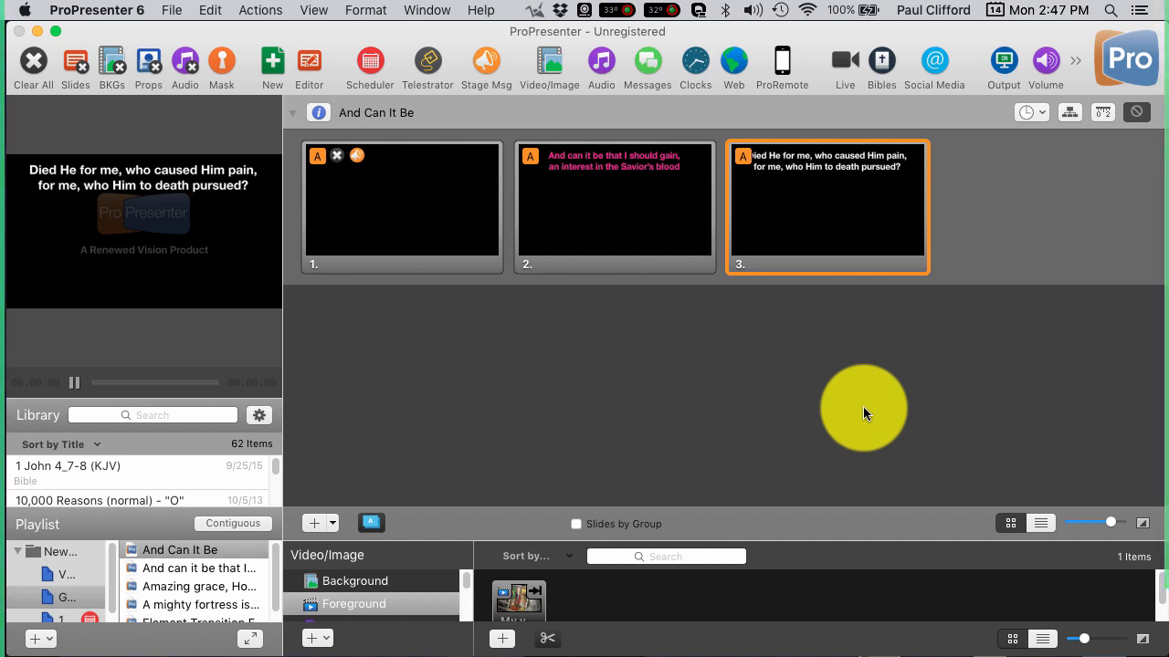
{"action": "mouse_move", "coordinate": [788, 377]}
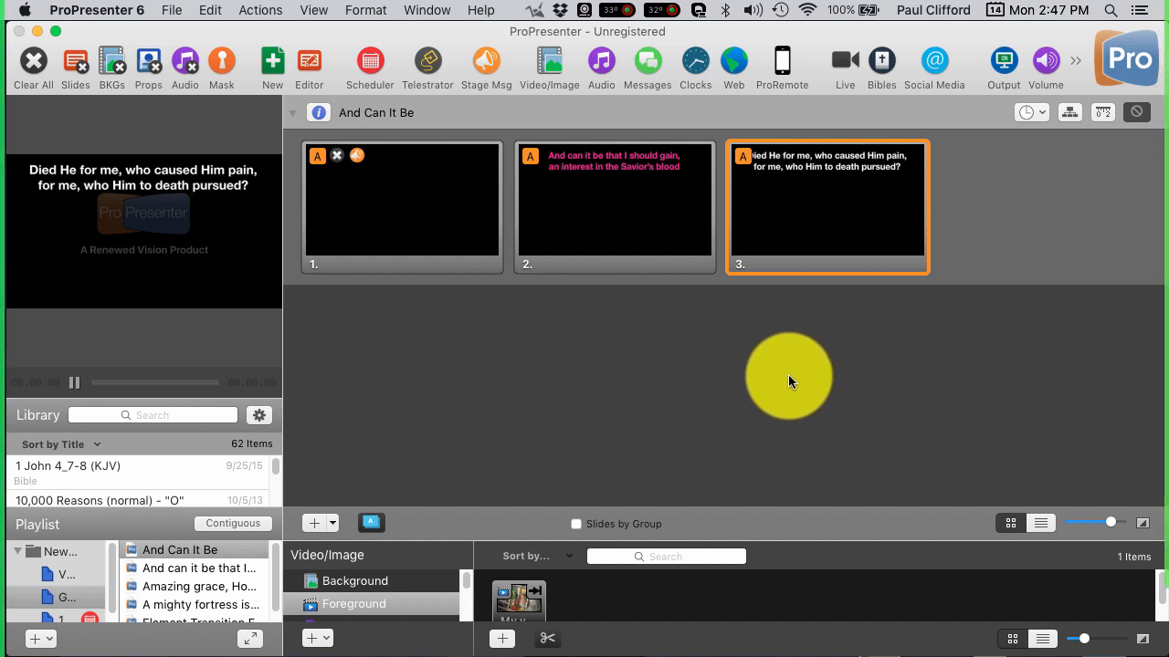
{"action": "mouse_move", "coordinate": [856, 206]}
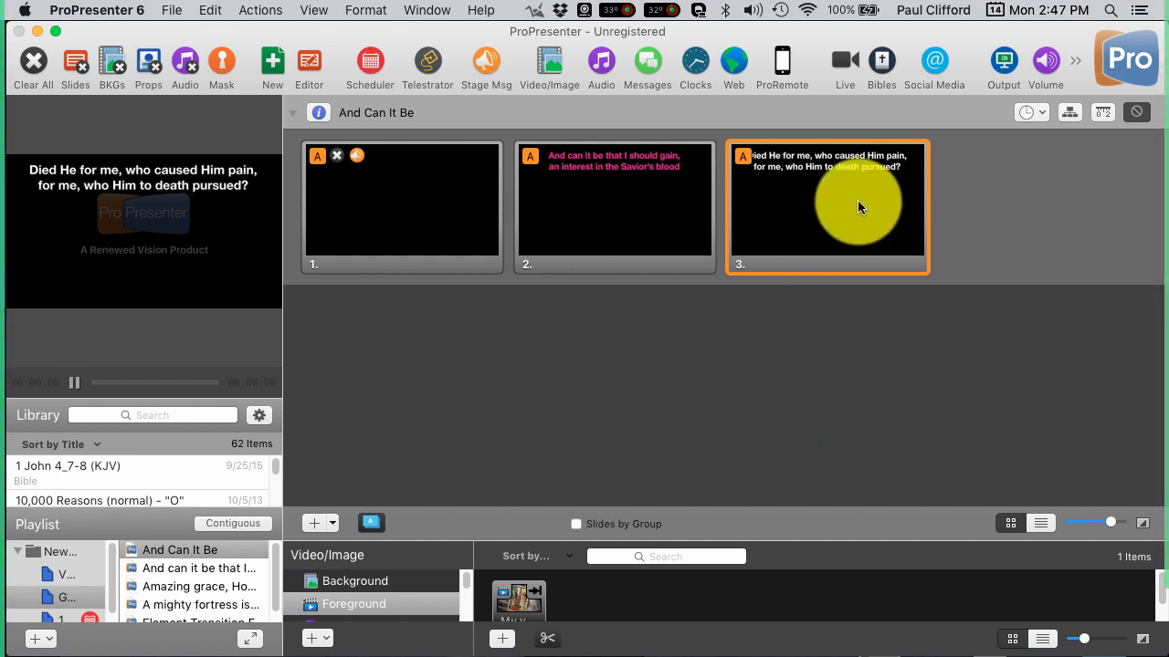
{"action": "mouse_move", "coordinate": [885, 210]}
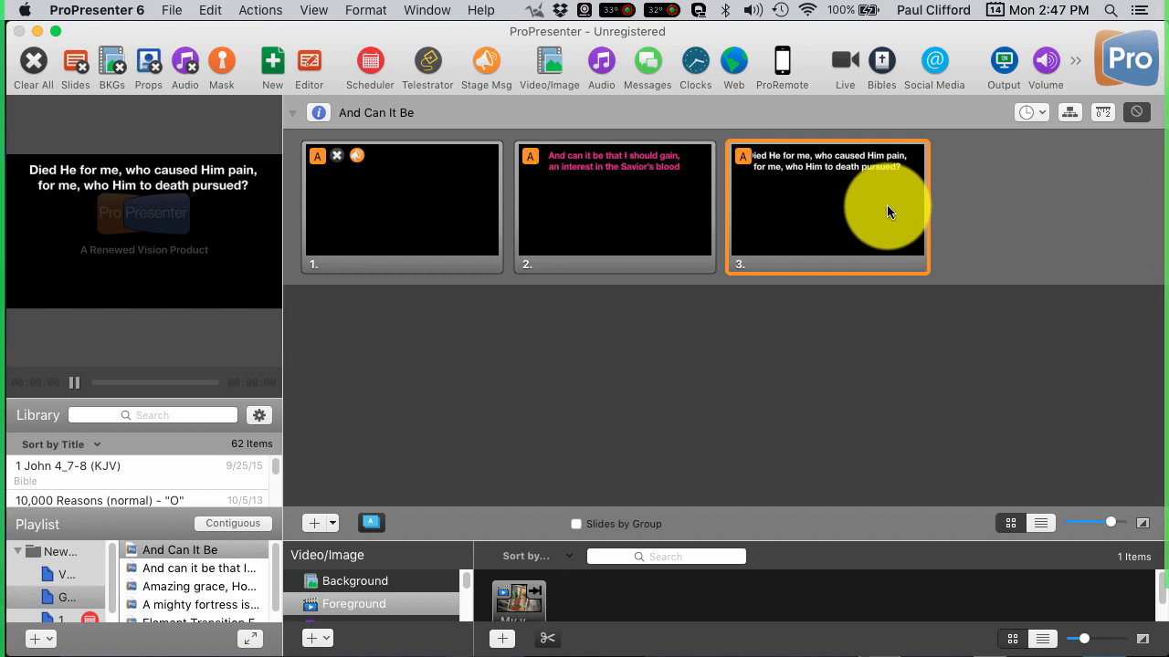
{"action": "mouse_move", "coordinate": [500, 274]}
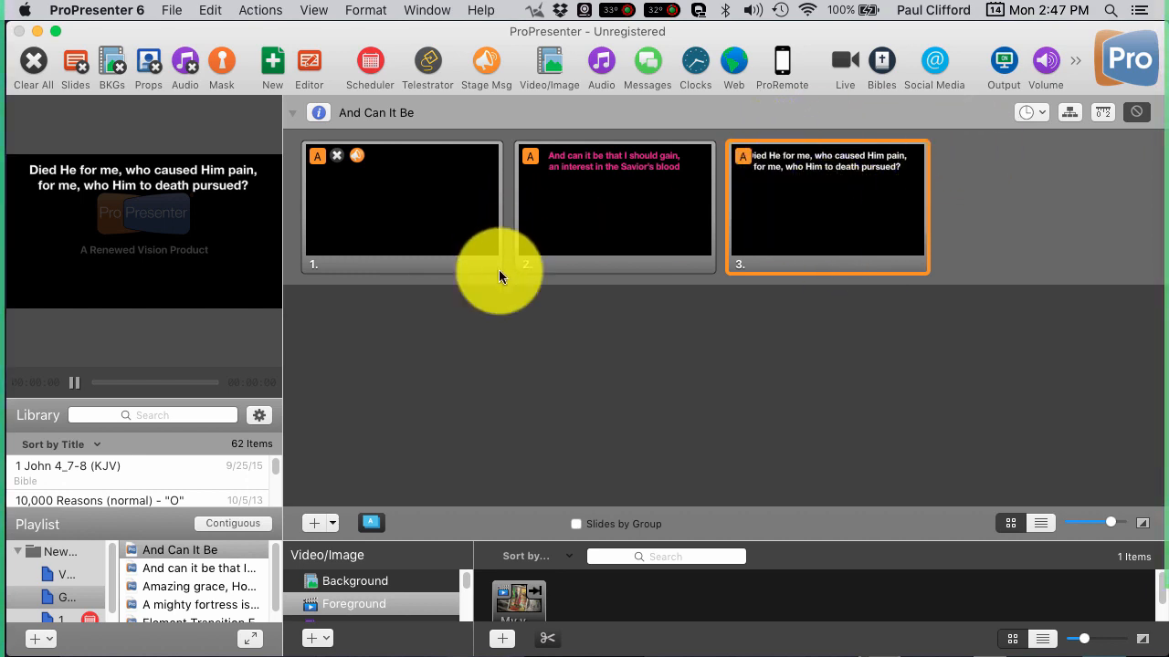